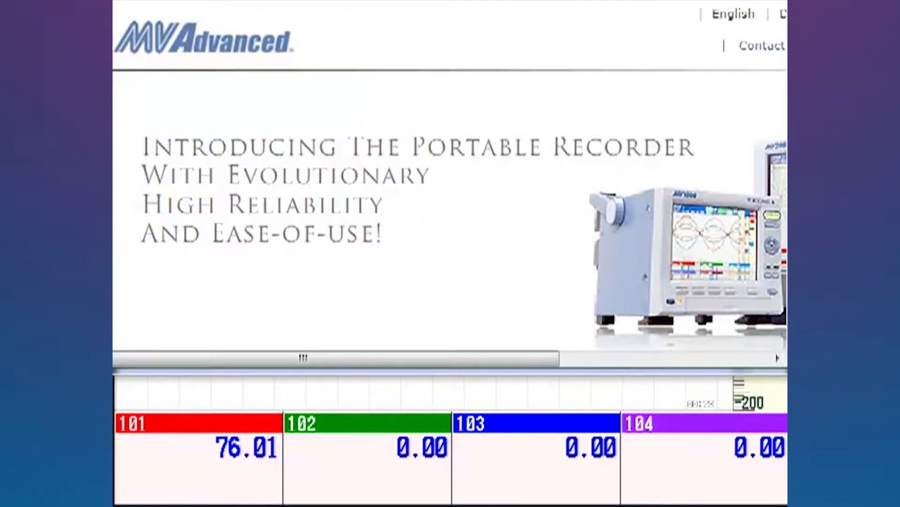
pyautogui.moveTo(143, 92)
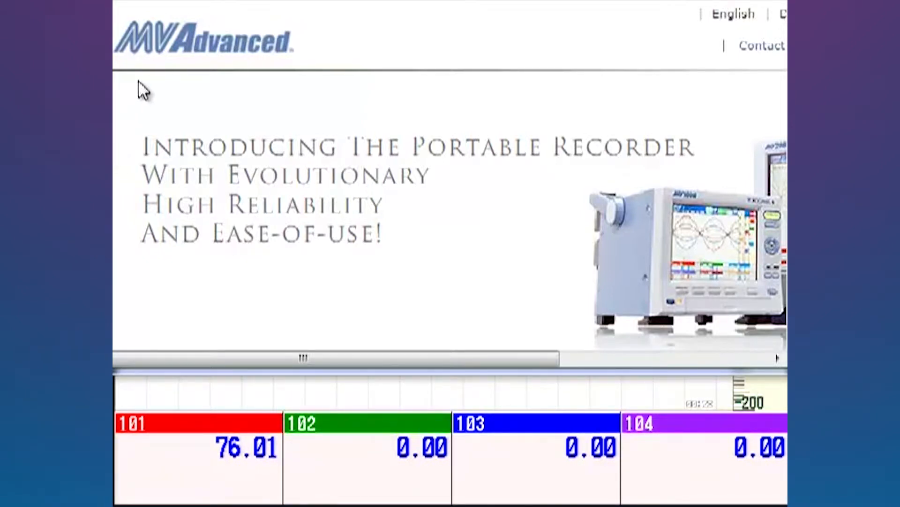
pyautogui.moveTo(695, 247)
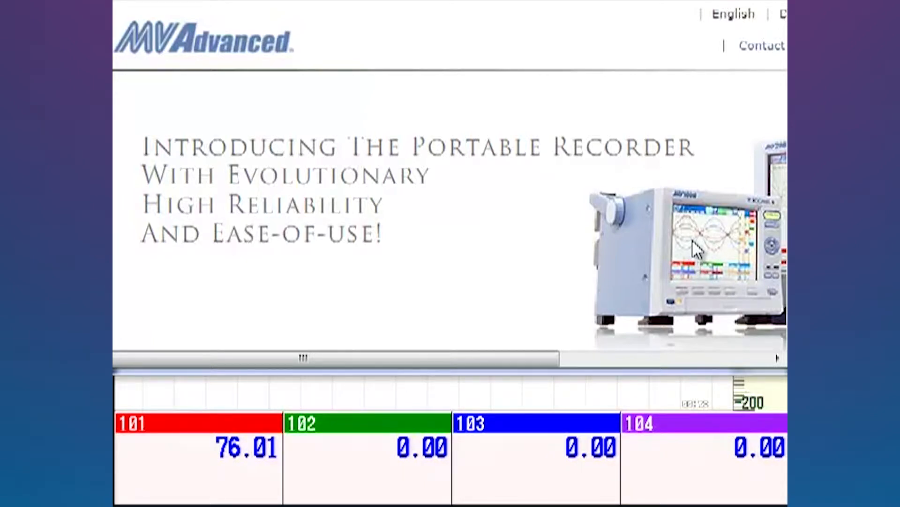
pyautogui.moveTo(741, 318)
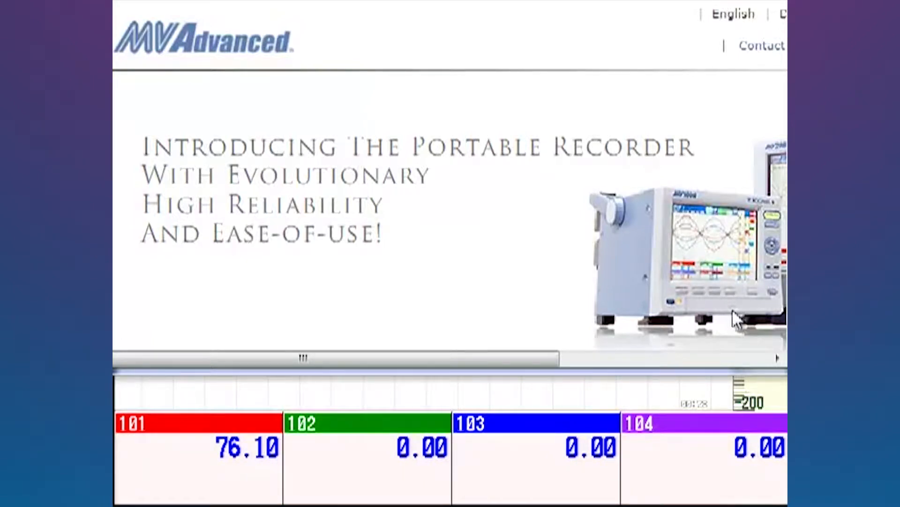
pyautogui.moveTo(764, 301)
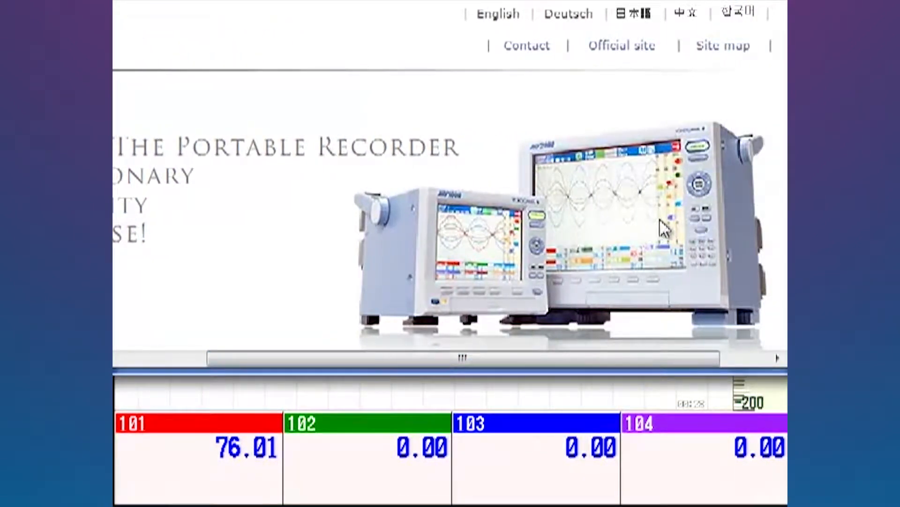
pyautogui.moveTo(625, 184)
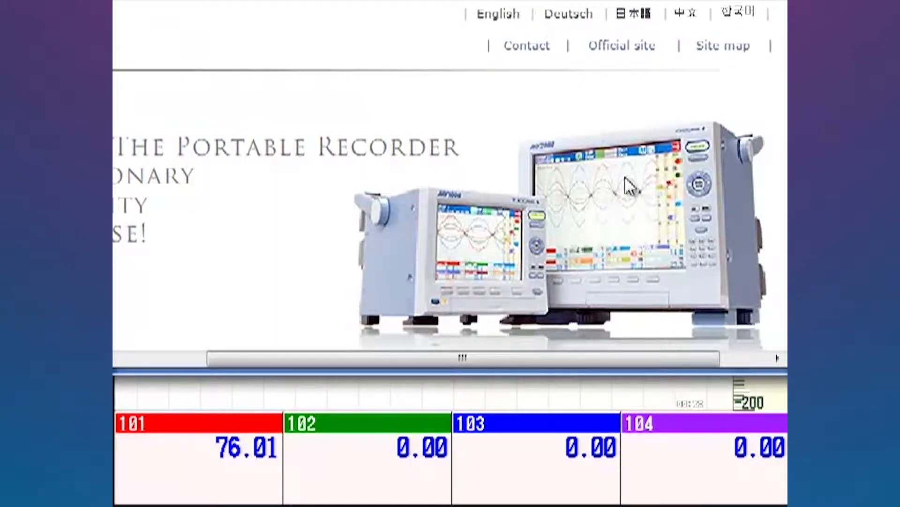
pyautogui.moveTo(663, 310)
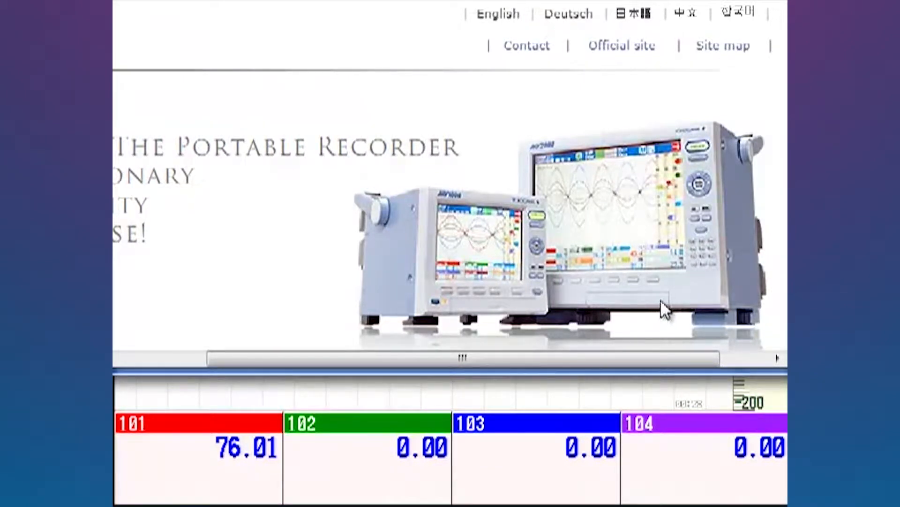
pyautogui.moveTo(402, 314)
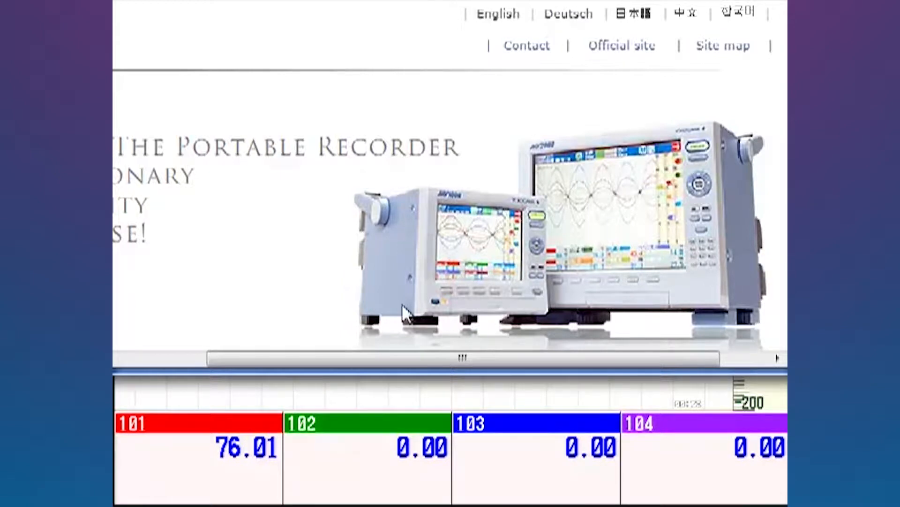
pyautogui.moveTo(468, 281)
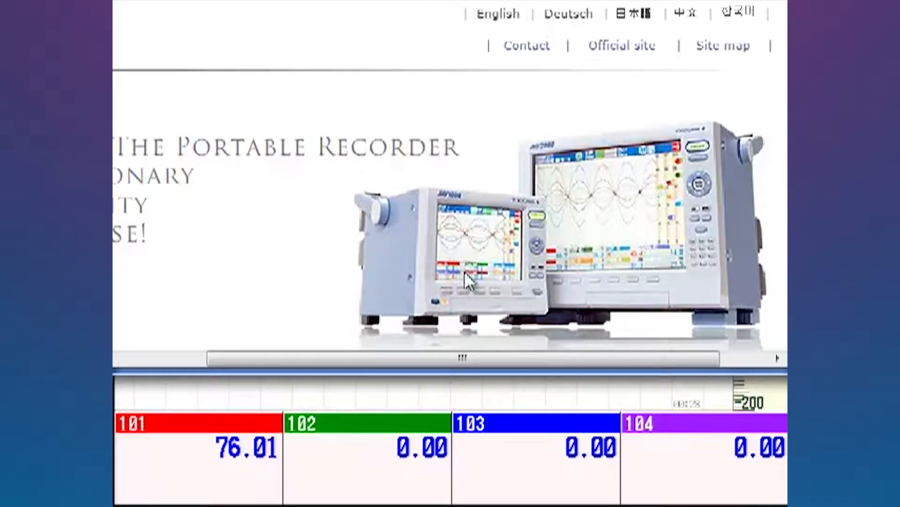
pyautogui.moveTo(689, 273)
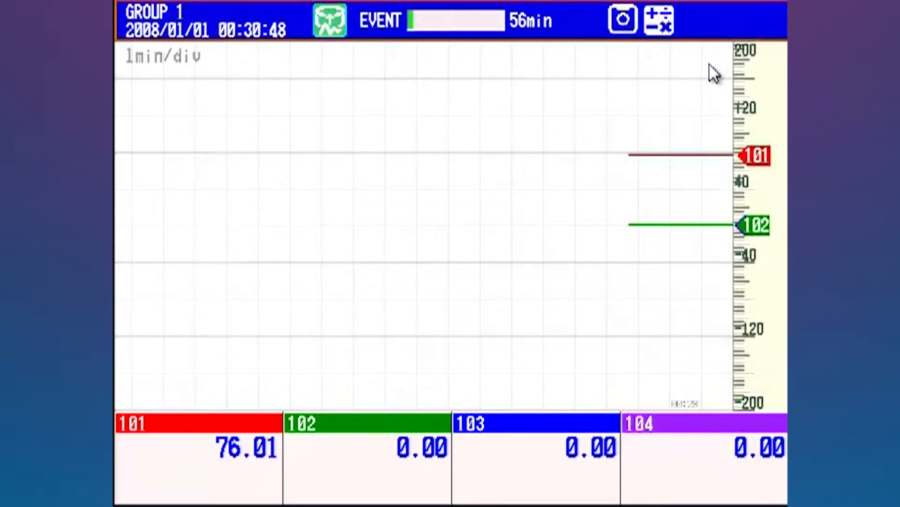
pyautogui.moveTo(551, 153)
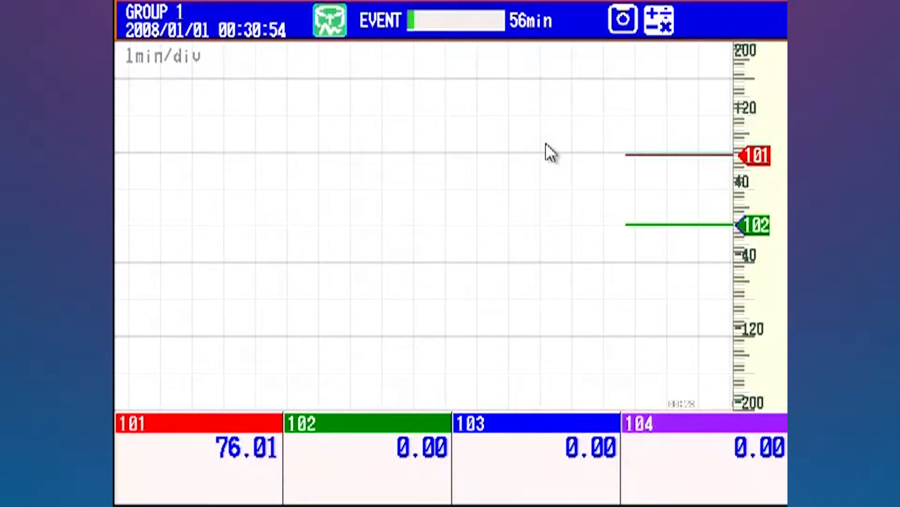
pyautogui.moveTo(418, 67)
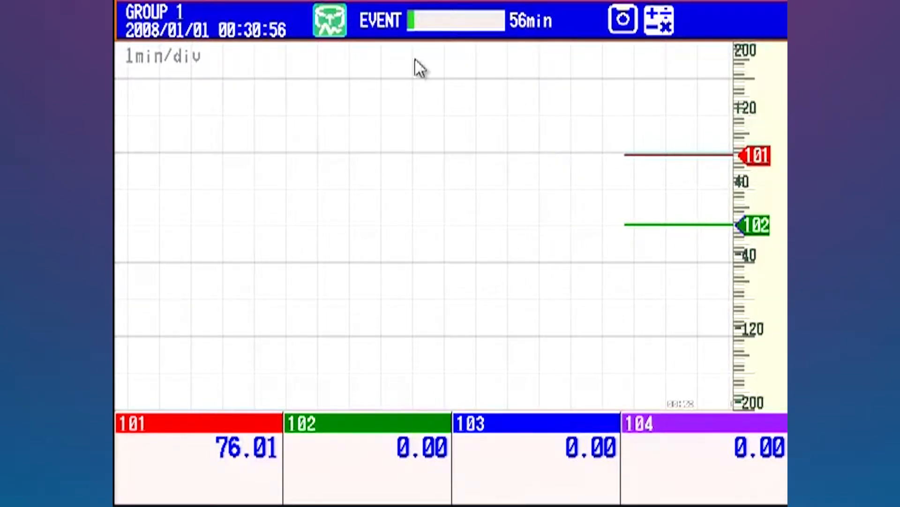
pyautogui.moveTo(344, 195)
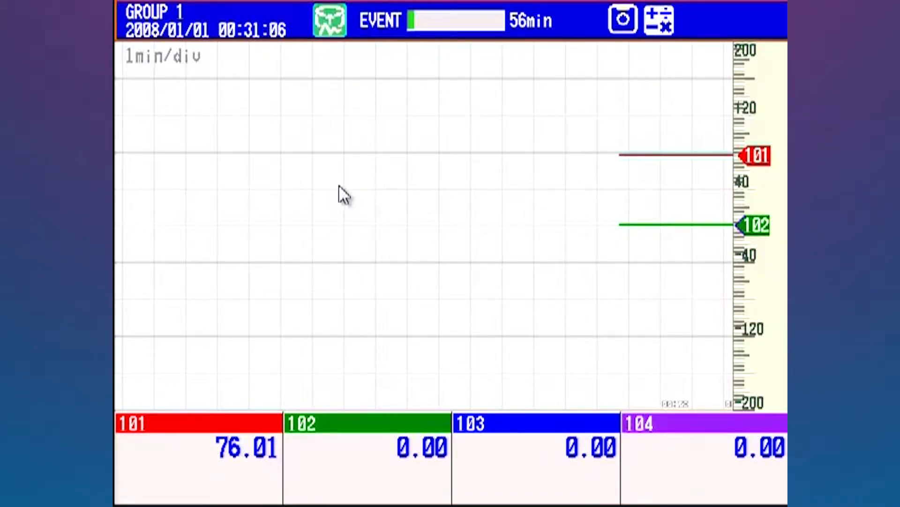
pyautogui.moveTo(262, 491)
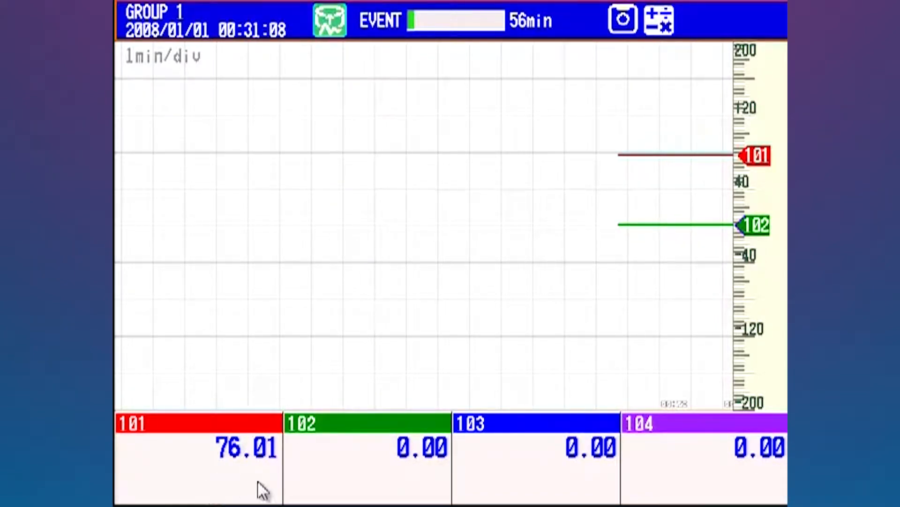
pyautogui.moveTo(454, 480)
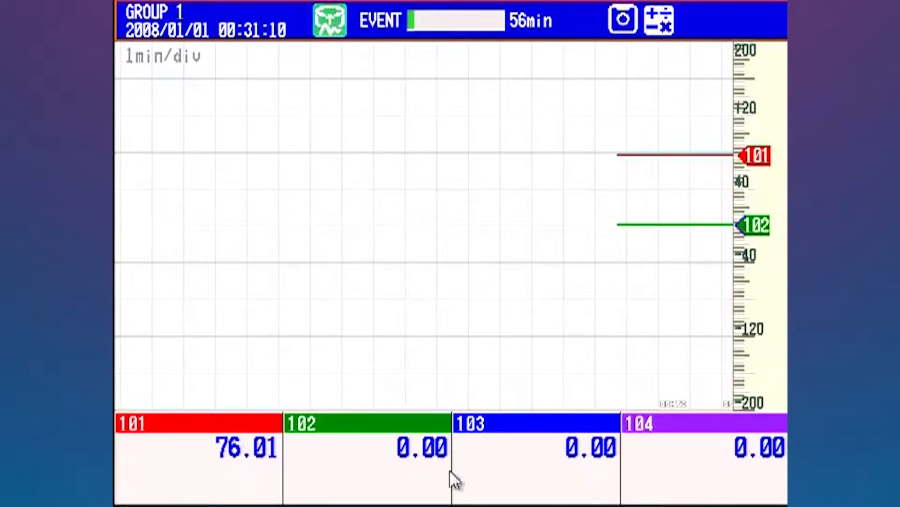
pyautogui.moveTo(675, 490)
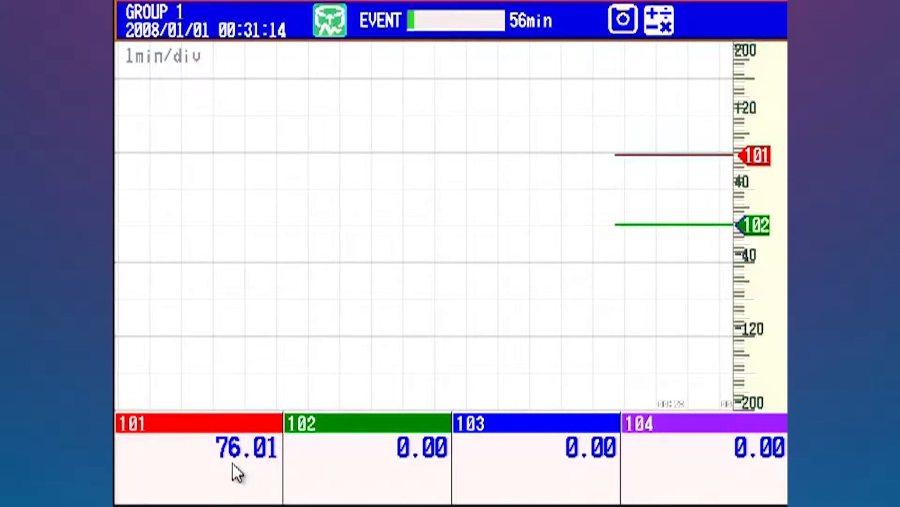
pyautogui.moveTo(299, 465)
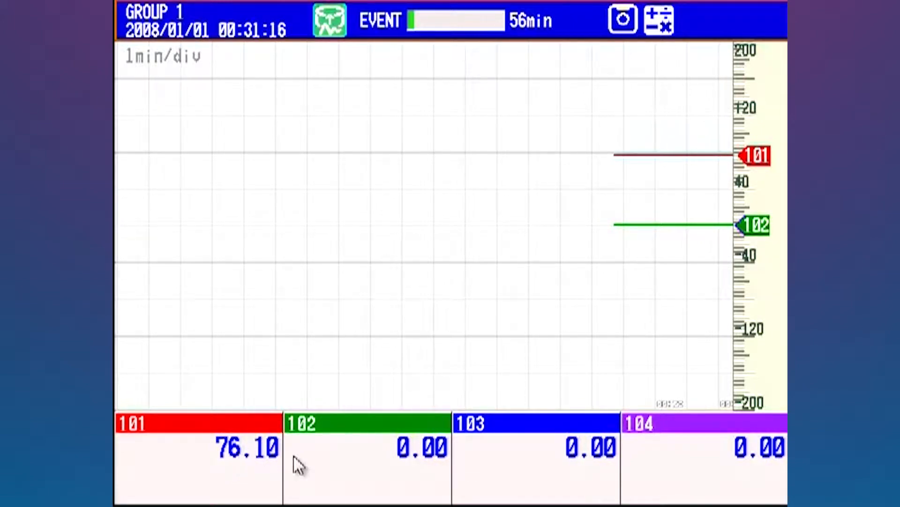
pyautogui.moveTo(400, 473)
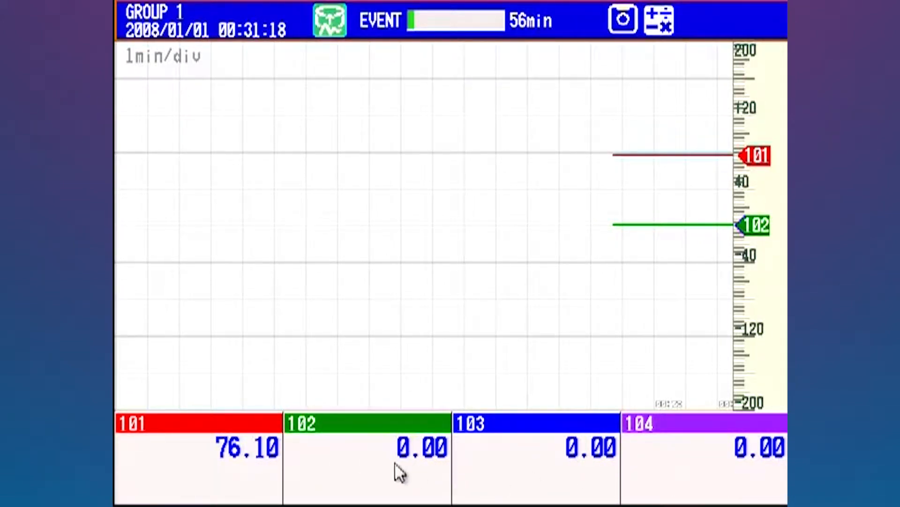
pyautogui.moveTo(663, 457)
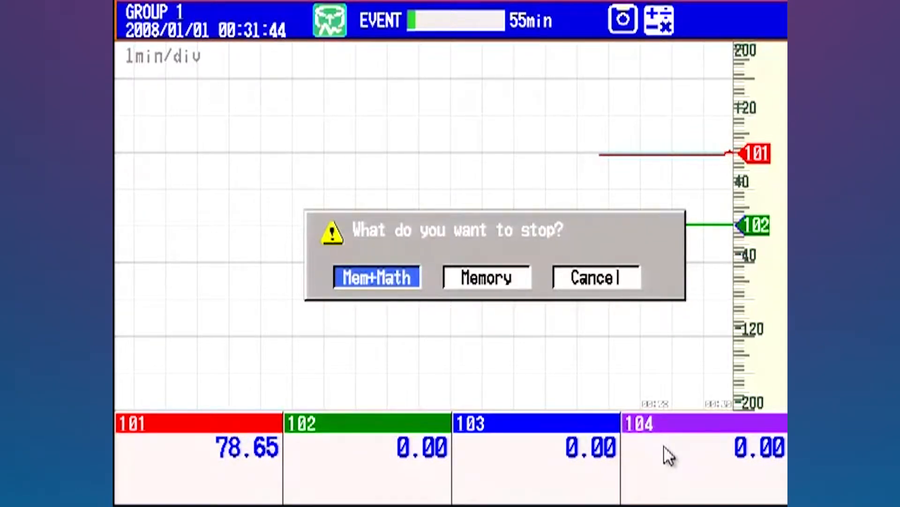
# Stop memory and math recording, then confirm the restart into Basic Setting Mode
pyautogui.click(377, 278)
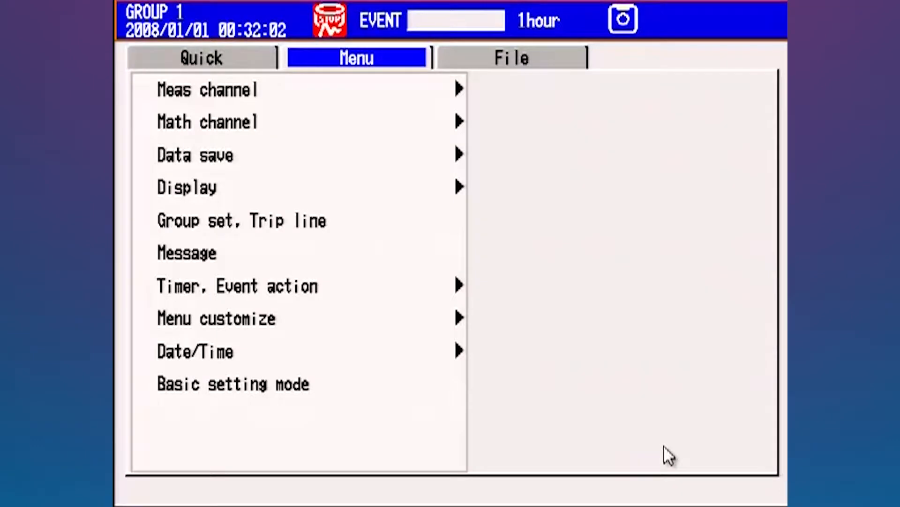
pyautogui.click(229, 187)
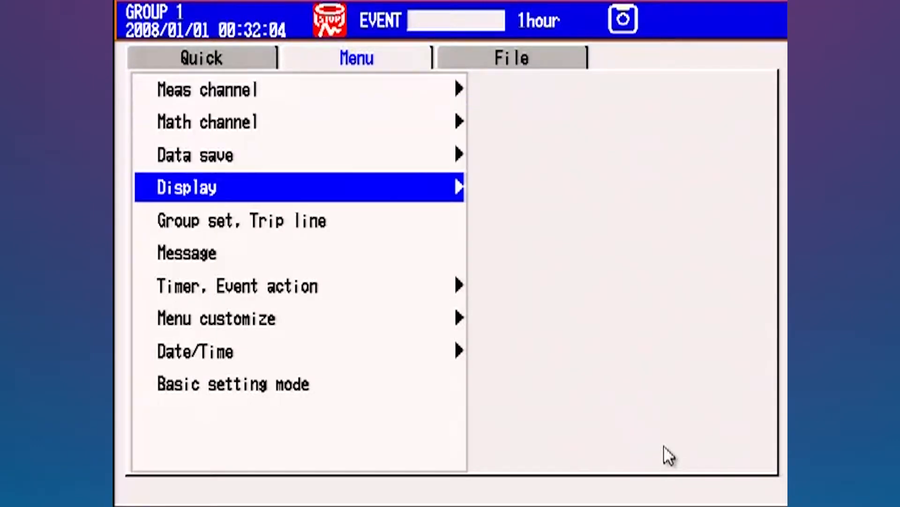
pyautogui.click(232, 384)
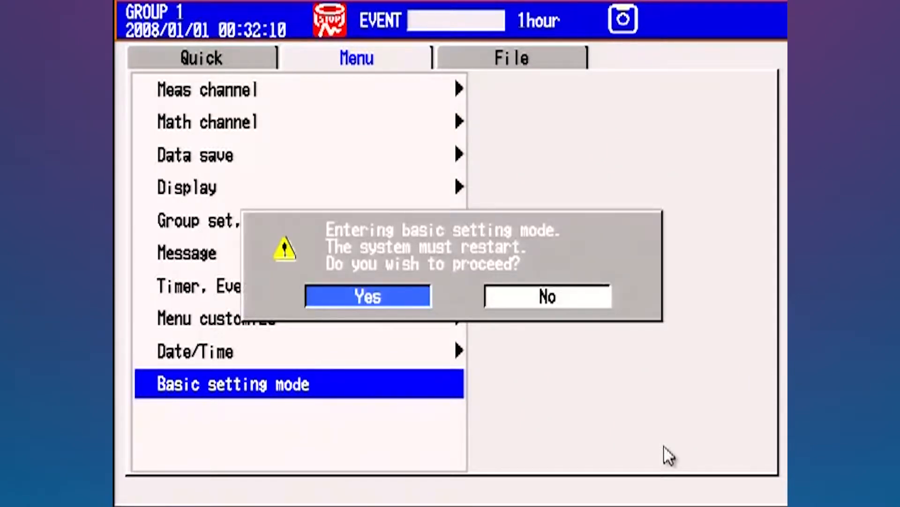
pyautogui.click(367, 297)
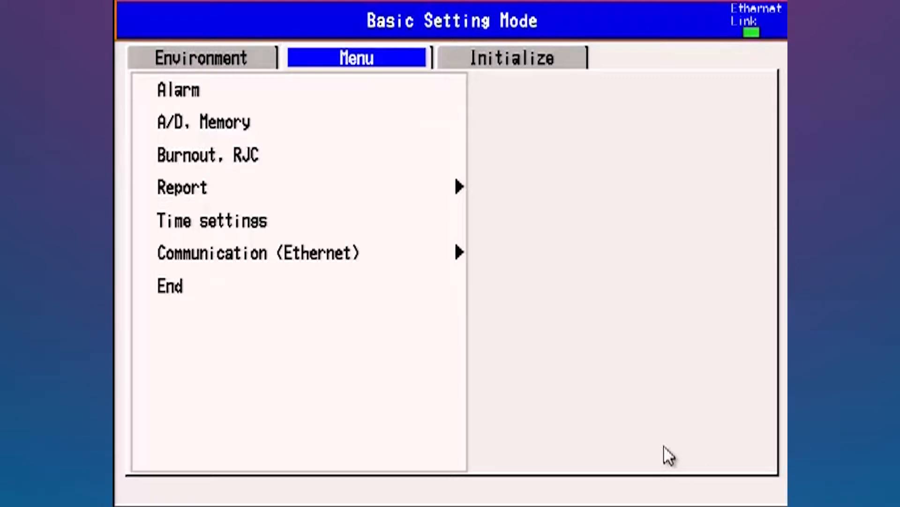
# Show the Ethernet IP-address and host settings: DHCP off, fixed address 192.168.1.204
pyautogui.click(211, 219)
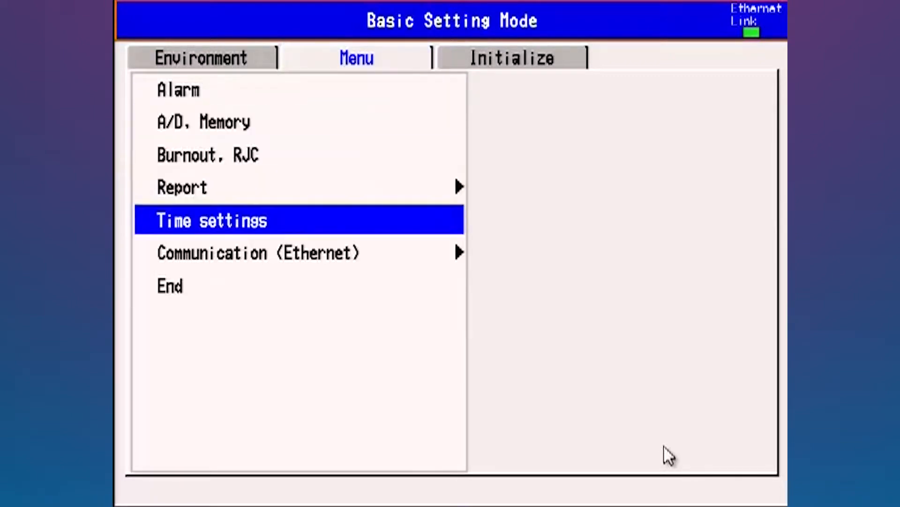
pyautogui.click(259, 252)
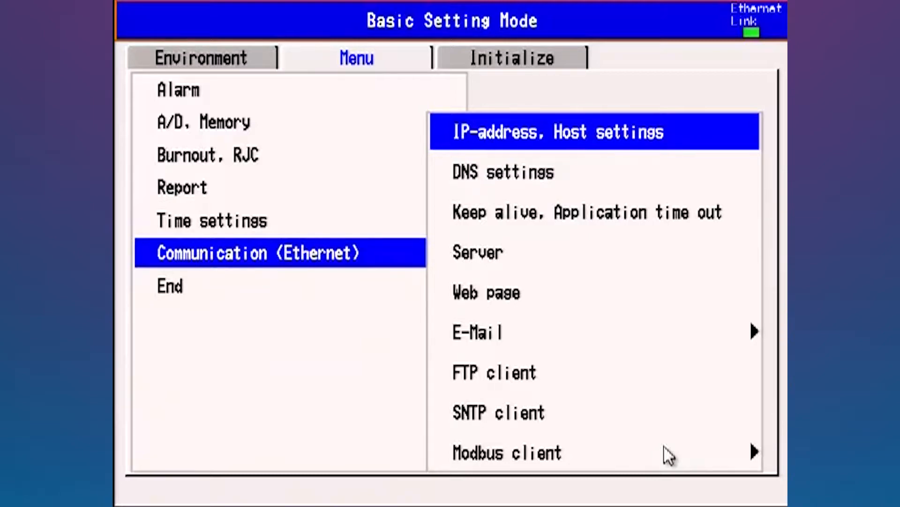
pyautogui.click(594, 131)
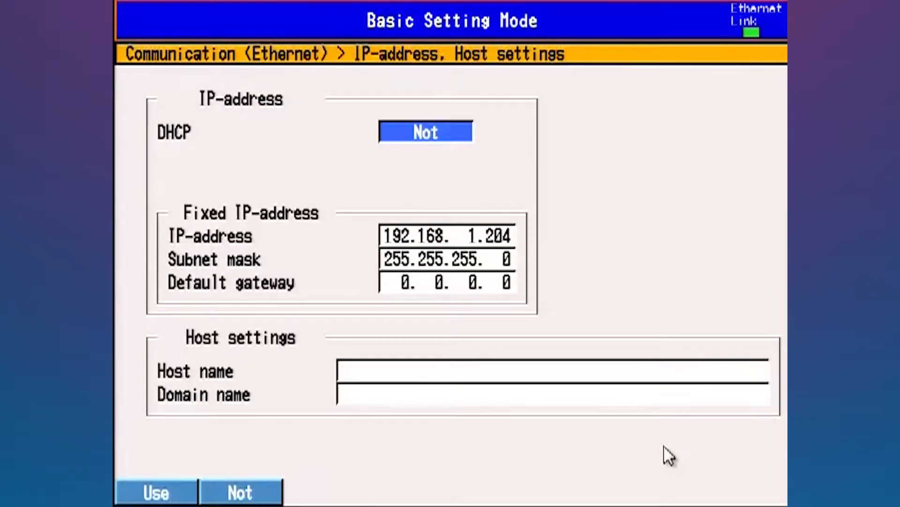
pyautogui.click(446, 236)
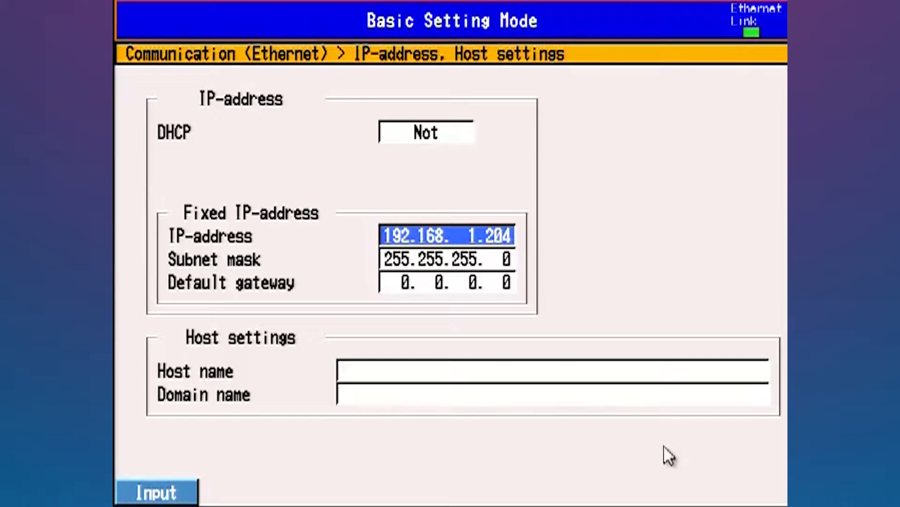
# Return from IP-address, Host settings to the Ethernet communication list unchanged
pyautogui.click(156, 492)
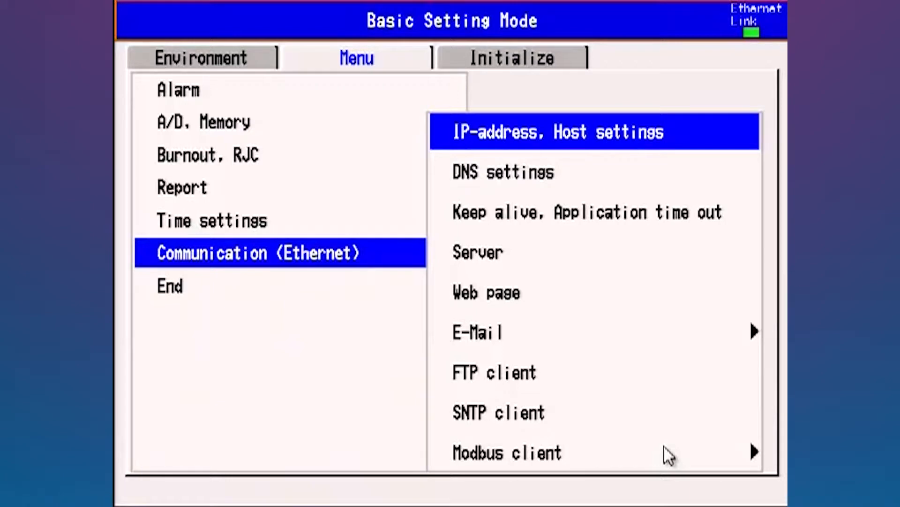
pyautogui.click(594, 252)
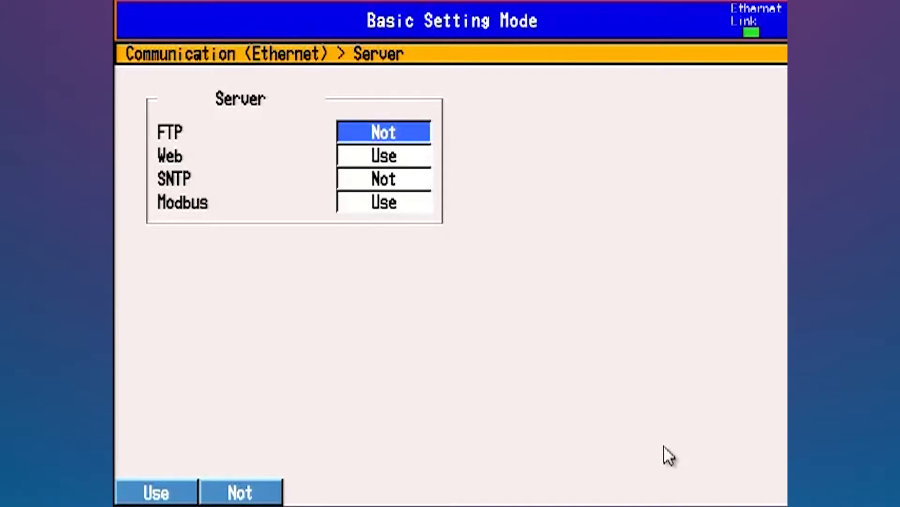
pyautogui.click(382, 202)
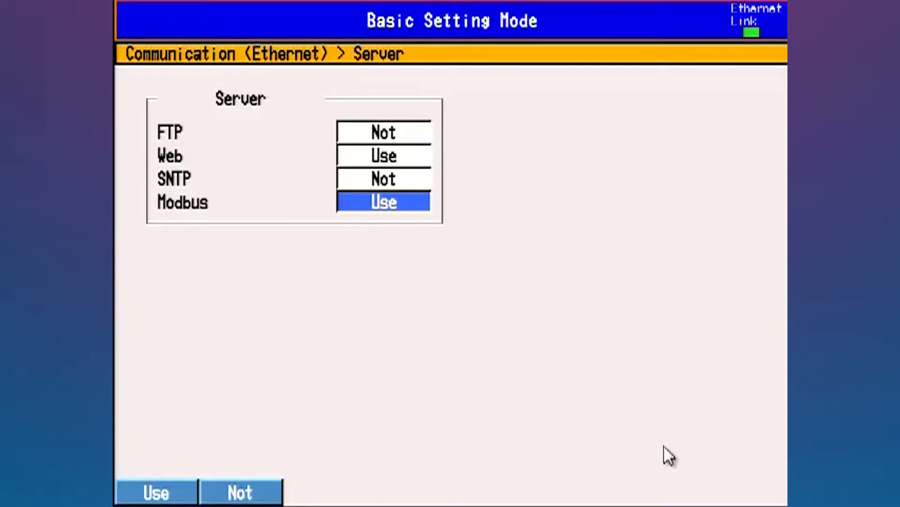
pyautogui.click(357, 57)
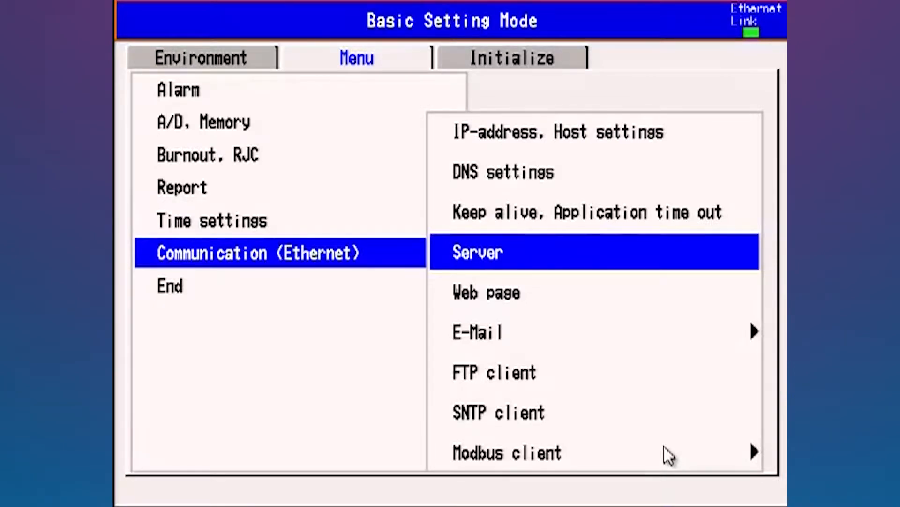
# Review Web page settings (access control off, command in use) and leave them unchanged
pyautogui.click(485, 293)
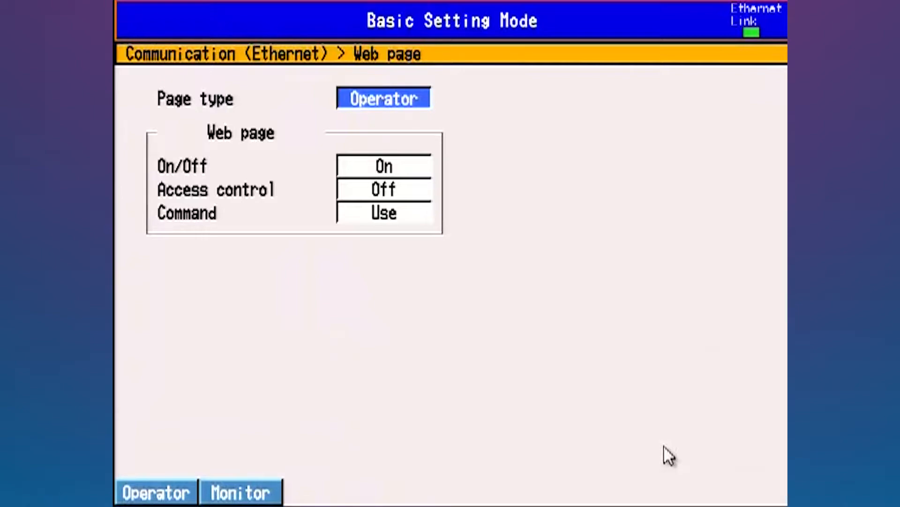
pyautogui.click(383, 188)
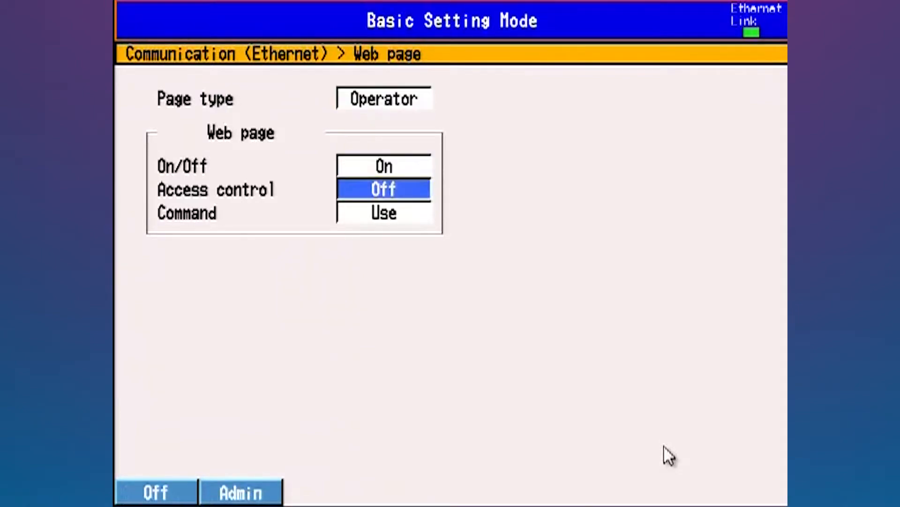
pyautogui.click(382, 213)
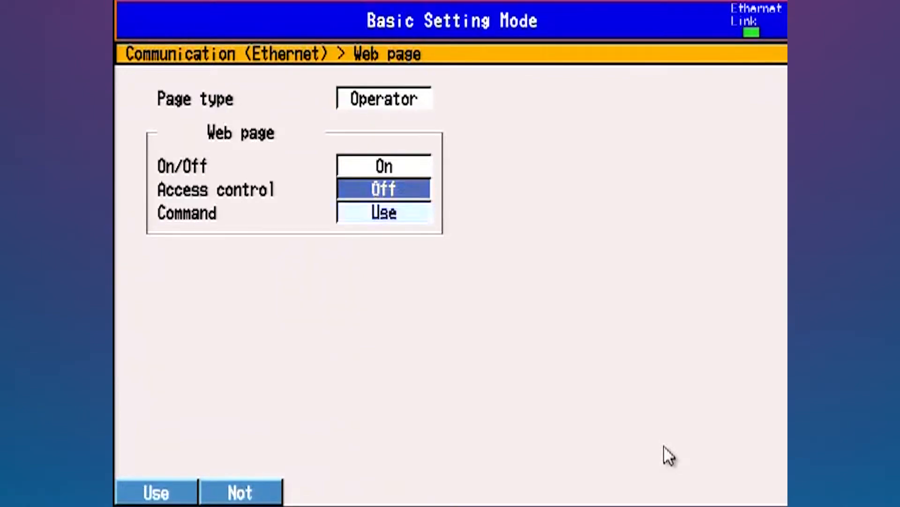
pyautogui.click(383, 213)
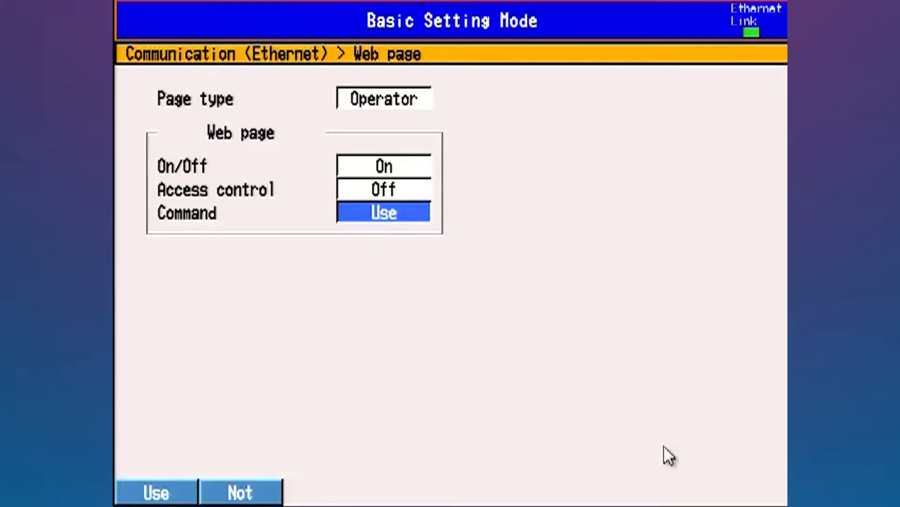
pyautogui.click(356, 57)
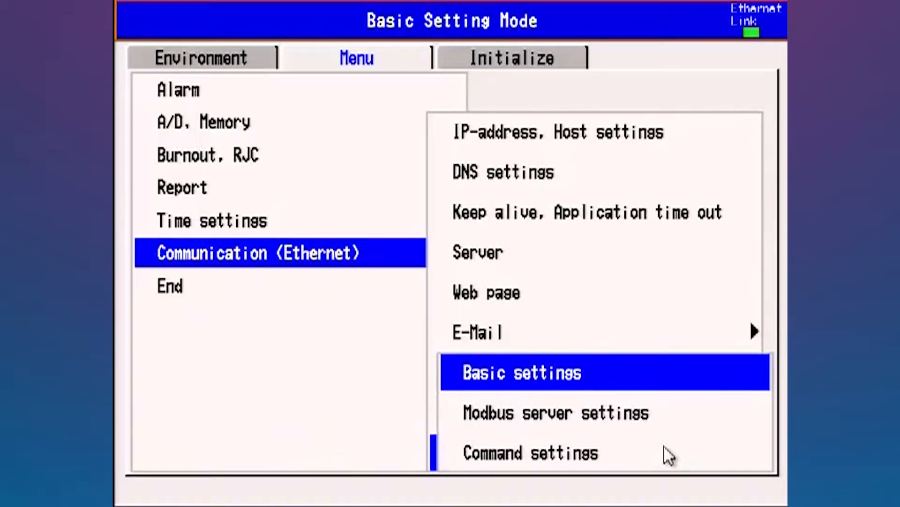
# Set the Modbus client read cycle to 1 s in its basic settings
pyautogui.click(519, 373)
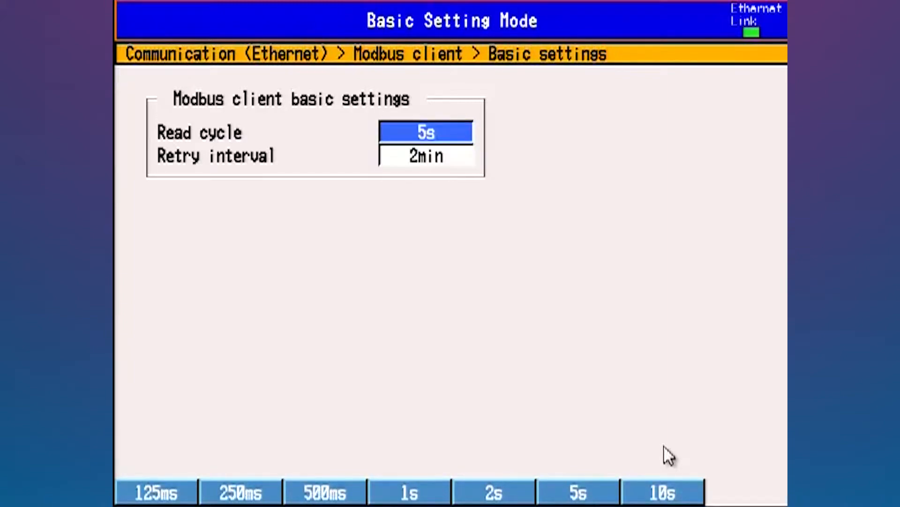
pyautogui.click(409, 492)
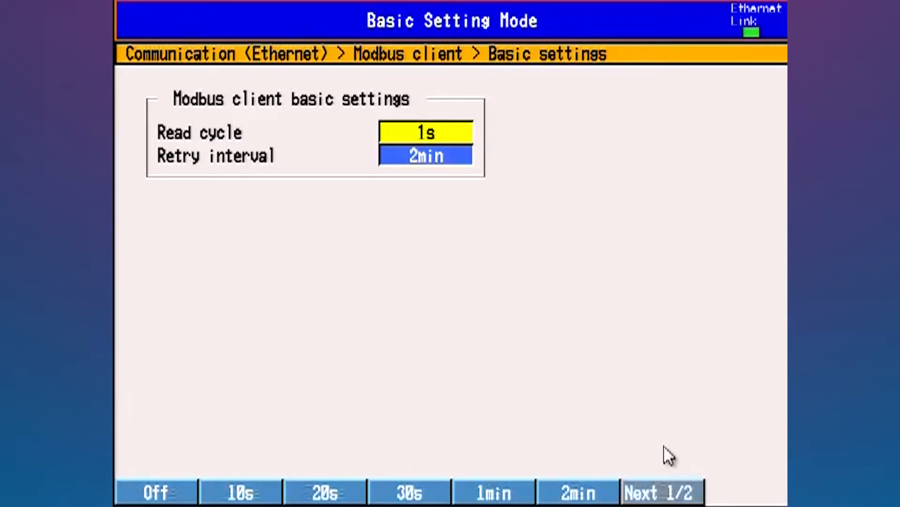
pyautogui.click(424, 132)
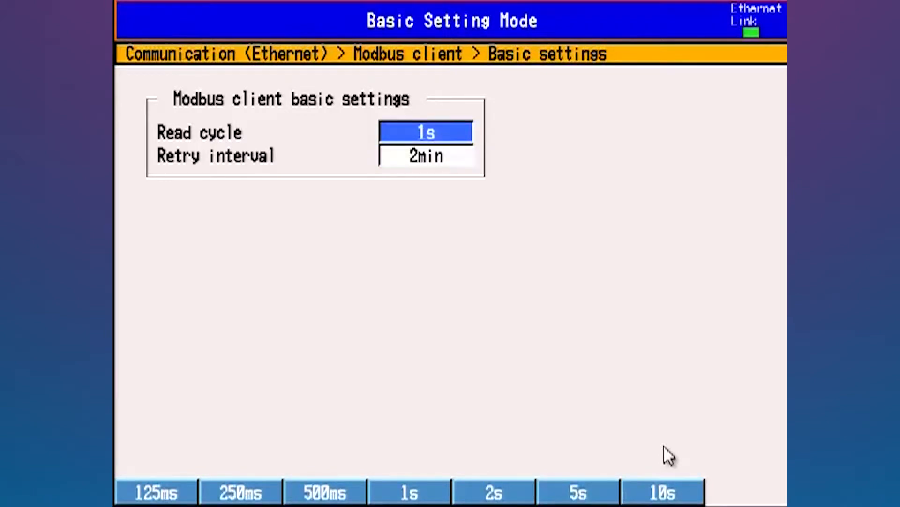
pyautogui.click(356, 57)
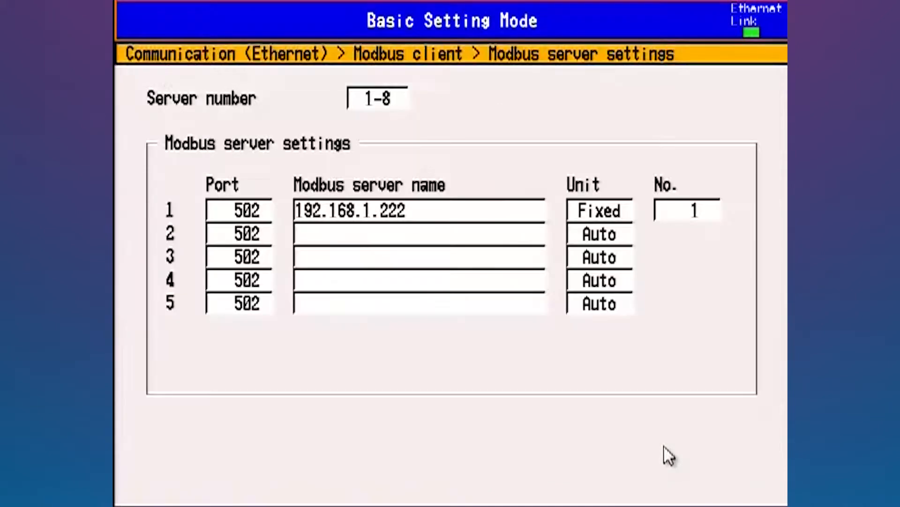
pyautogui.click(239, 209)
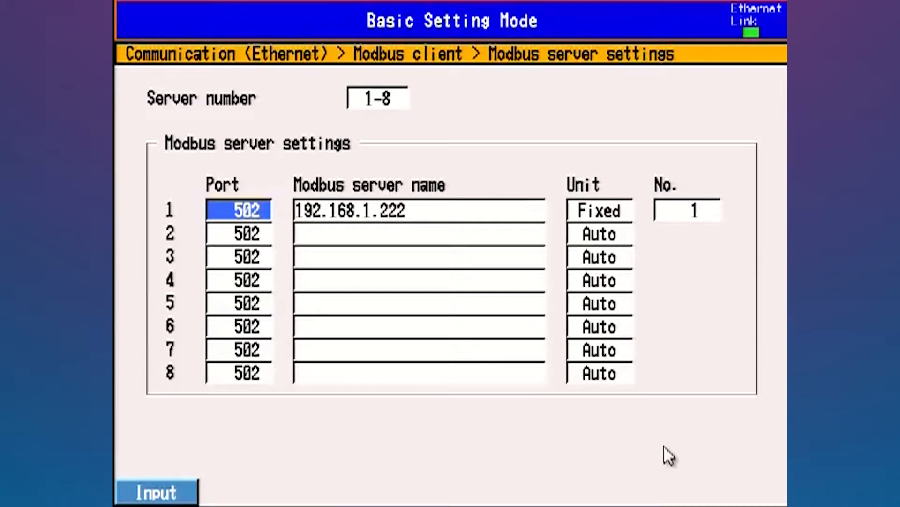
pyautogui.click(419, 210)
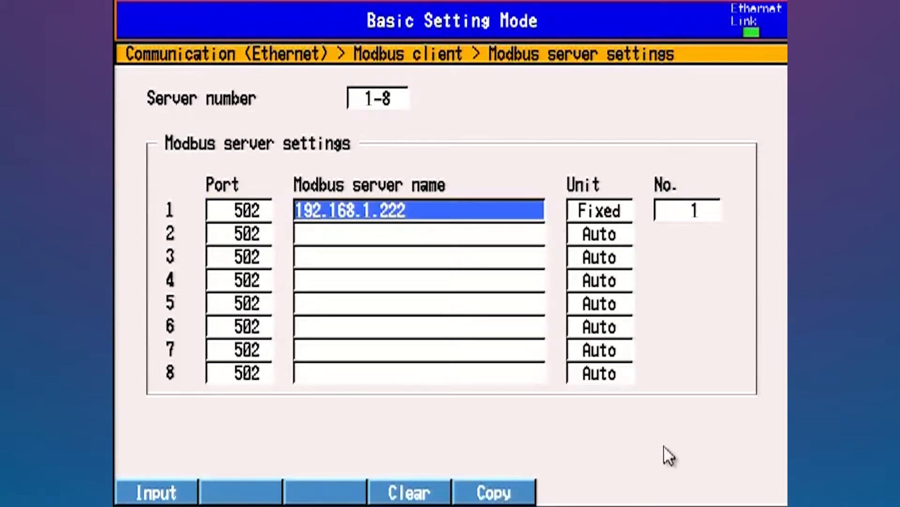
pyautogui.click(238, 210)
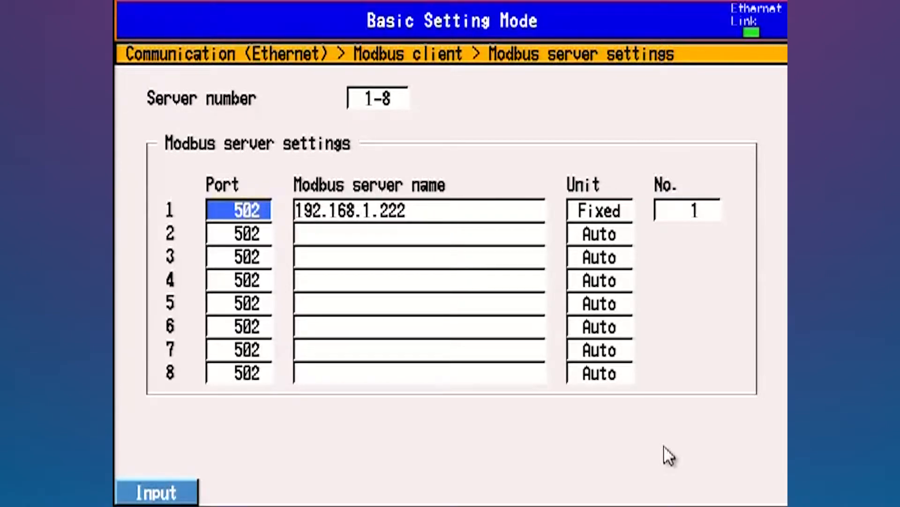
pyautogui.click(418, 210)
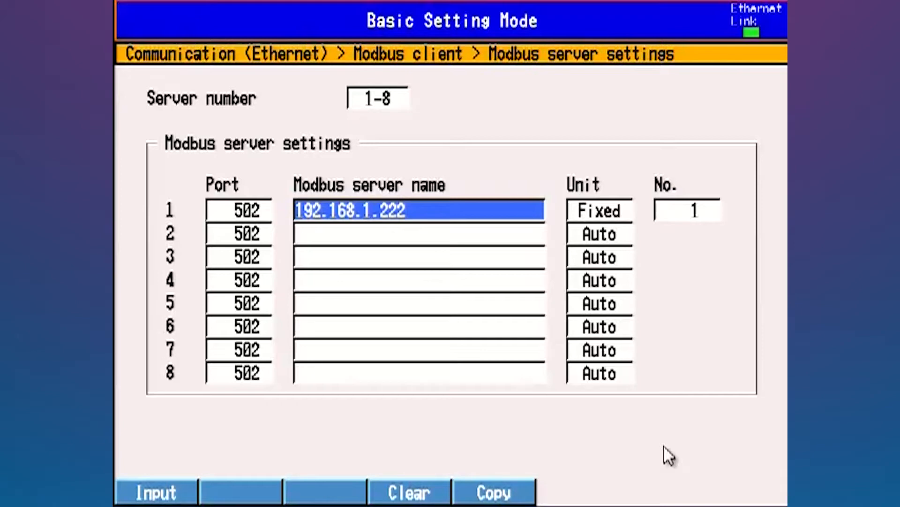
# Keep server 1's unit Fixed at number 1 and return to the Modbus client menu
pyautogui.click(599, 210)
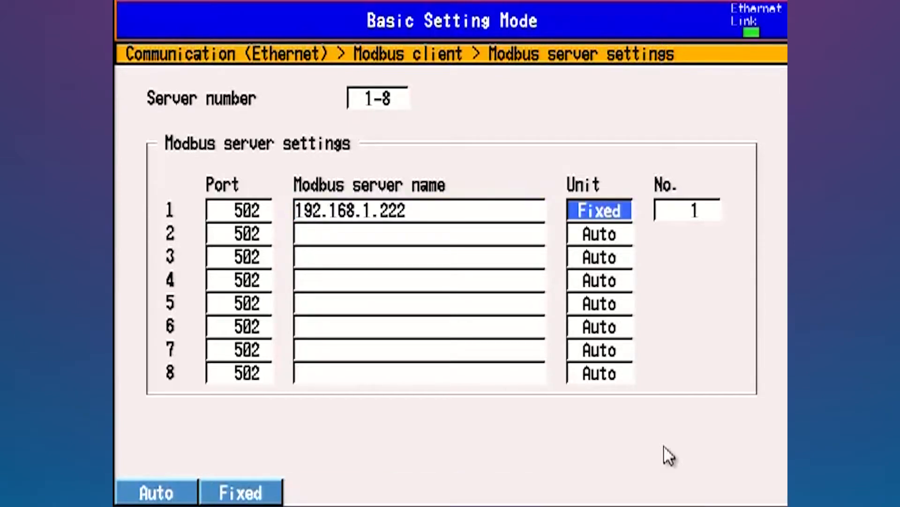
pyautogui.click(686, 209)
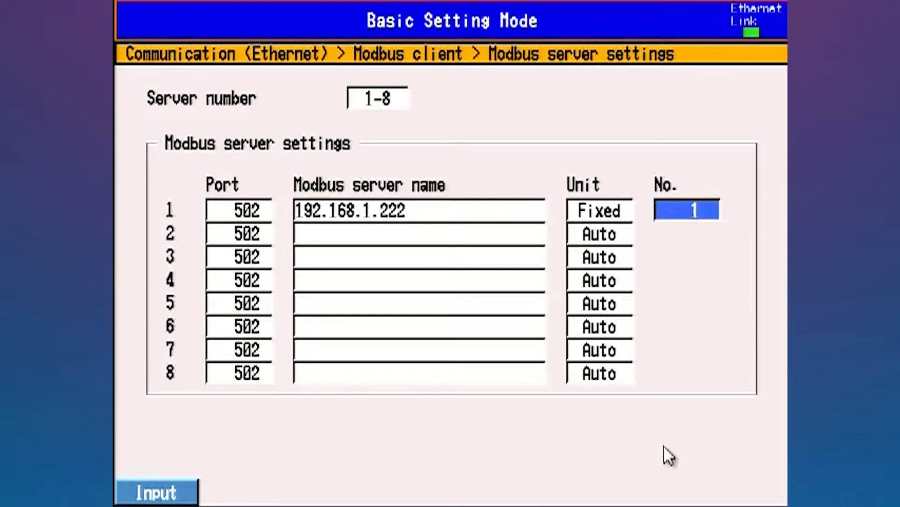
pyautogui.click(599, 210)
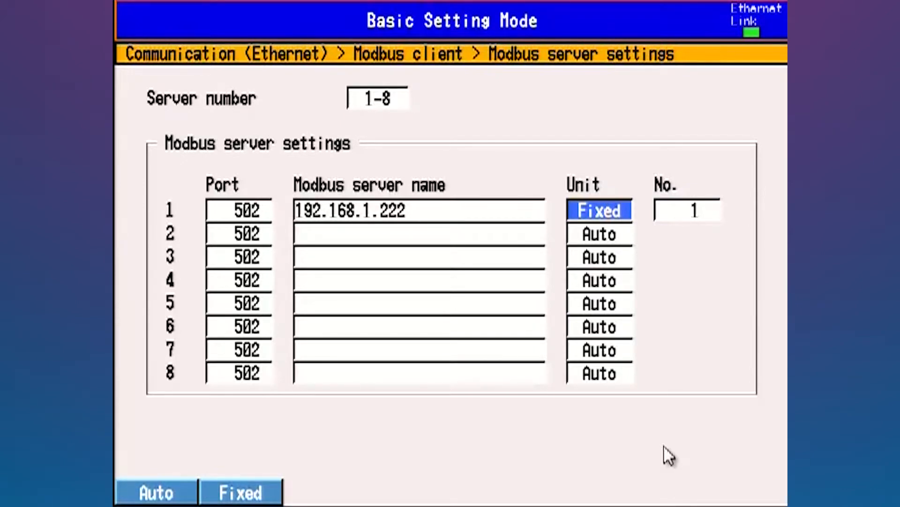
pyautogui.click(420, 210)
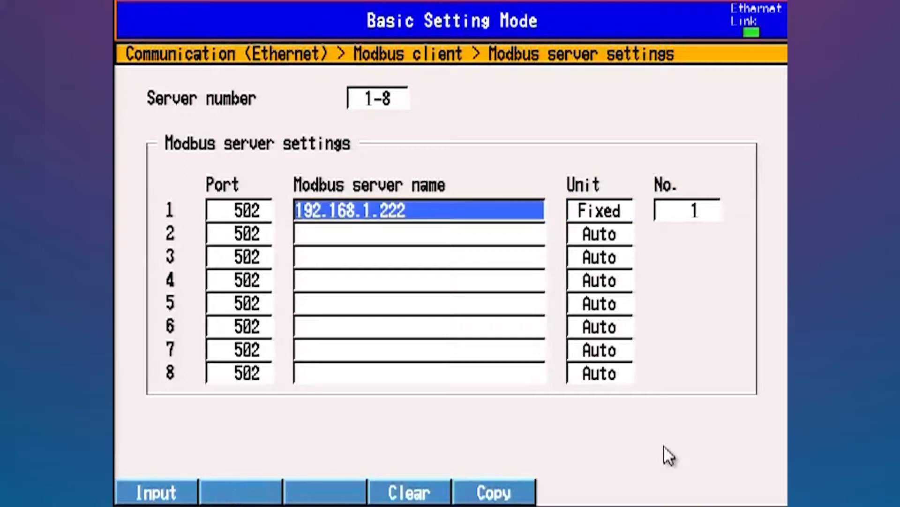
pyautogui.click(600, 210)
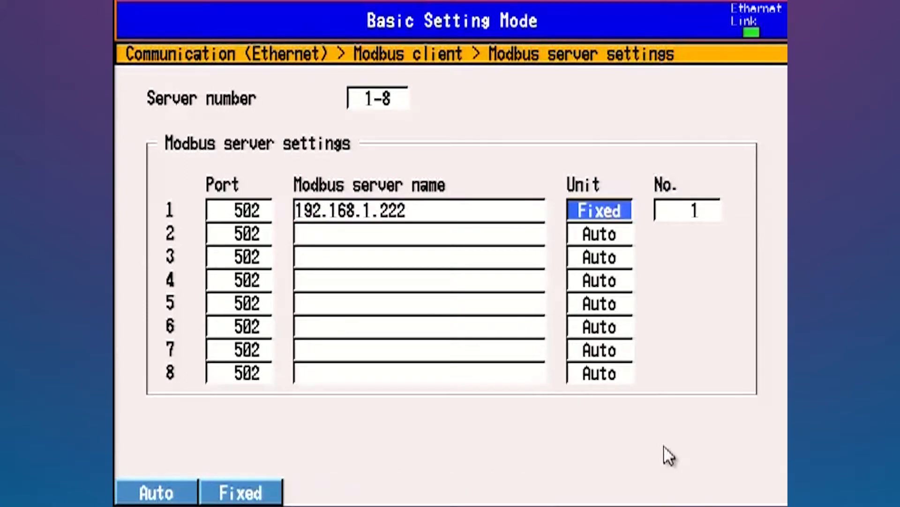
pyautogui.click(686, 210)
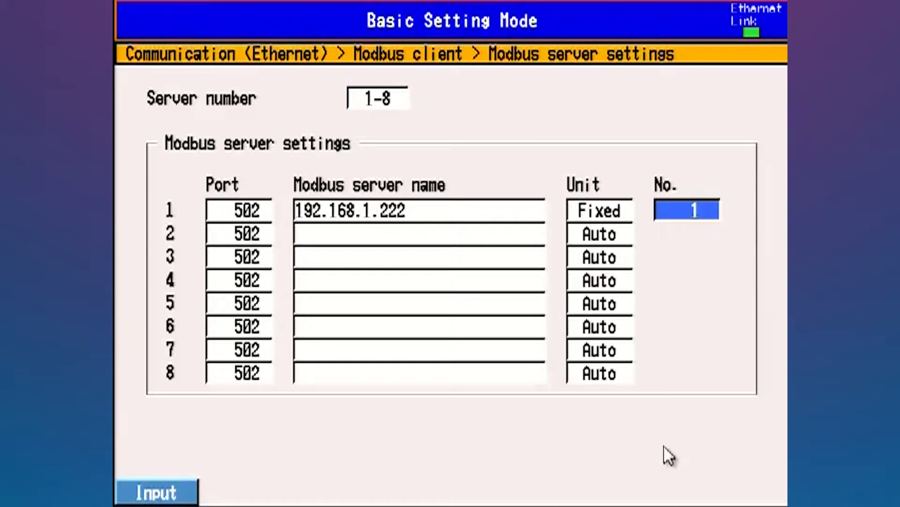
pyautogui.click(357, 57)
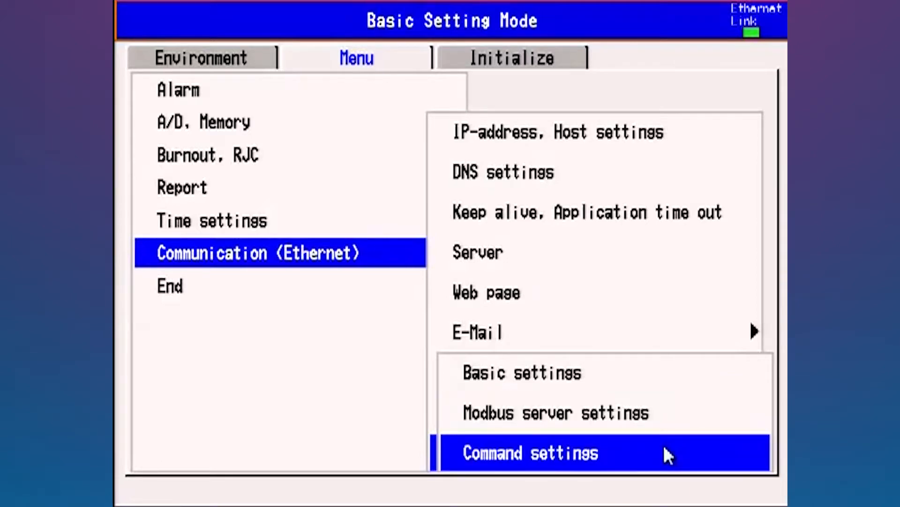
# Show client commands 1–8 with command 1 kept as an R-Math read of C01–C04
pyautogui.click(528, 454)
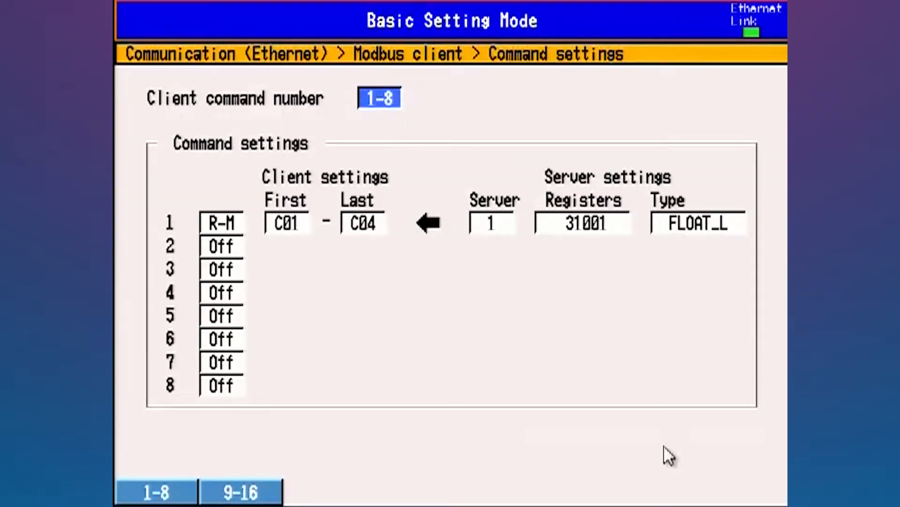
pyautogui.click(222, 223)
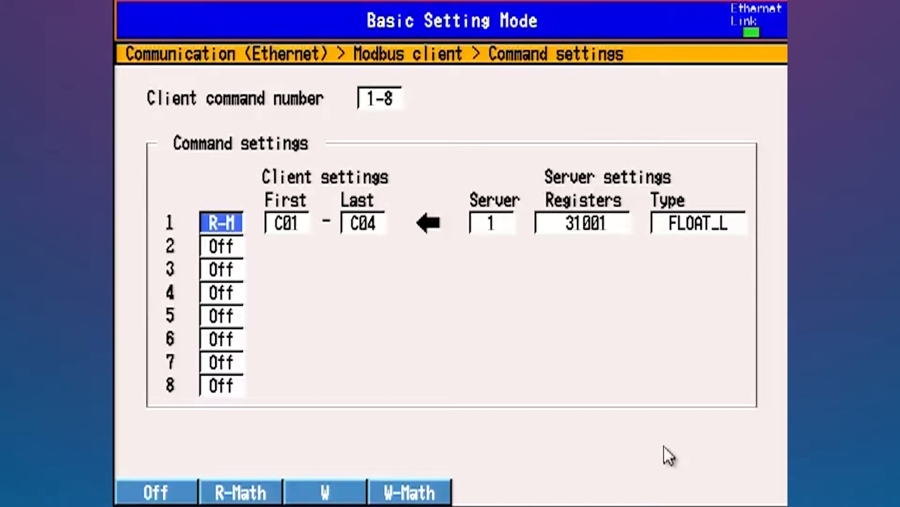
pyautogui.click(286, 223)
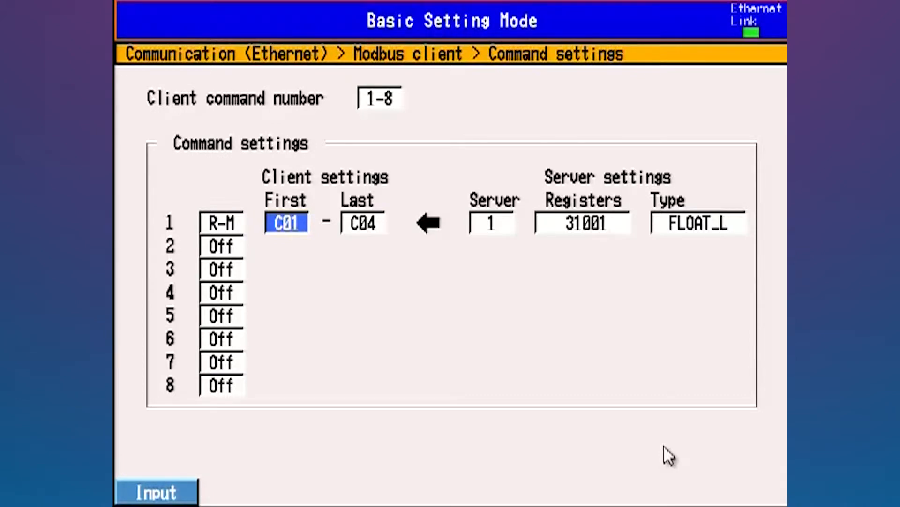
pyautogui.click(580, 222)
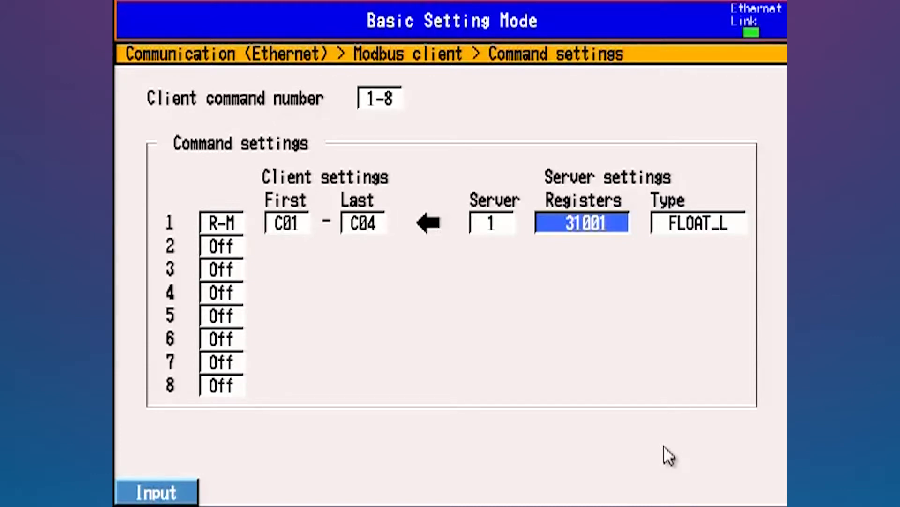
pyautogui.click(697, 222)
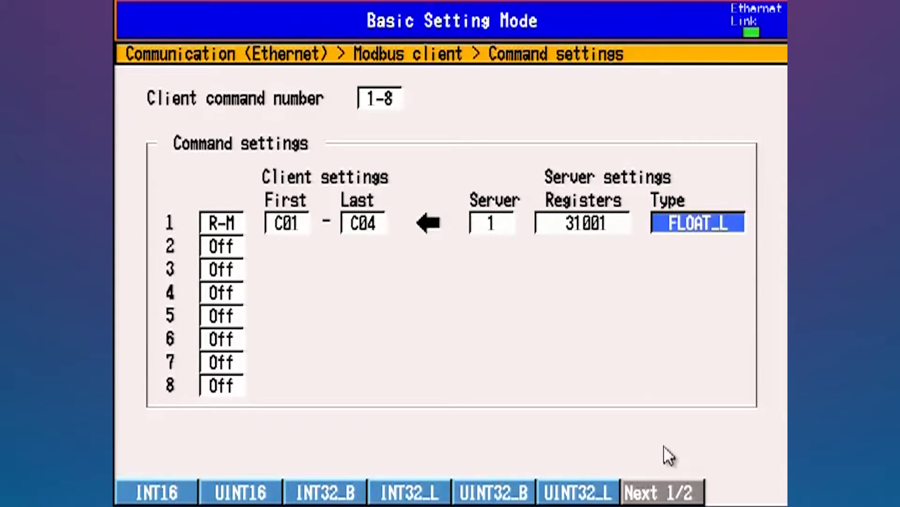
pyautogui.click(582, 223)
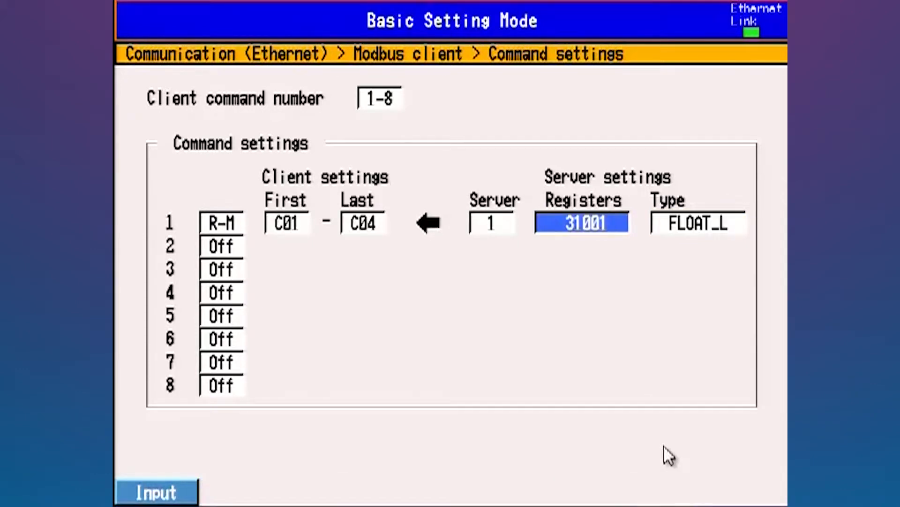
pyautogui.click(697, 223)
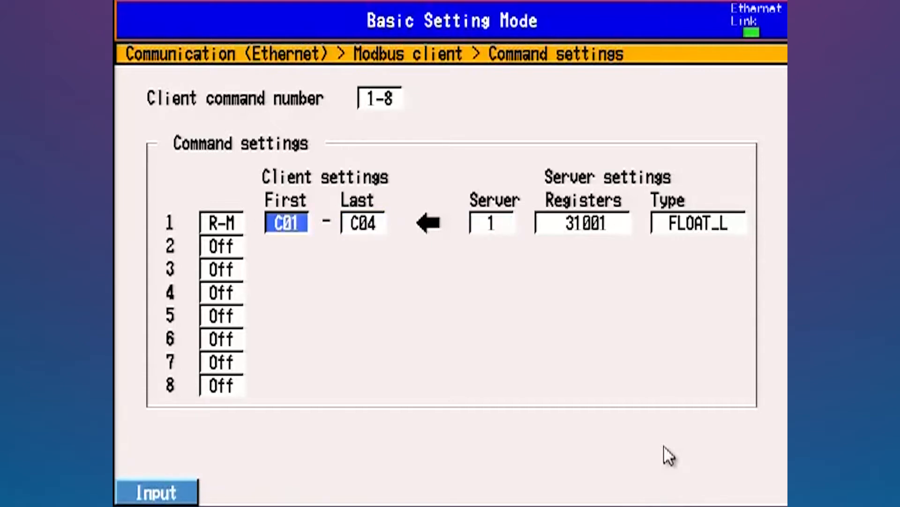
pyautogui.click(362, 223)
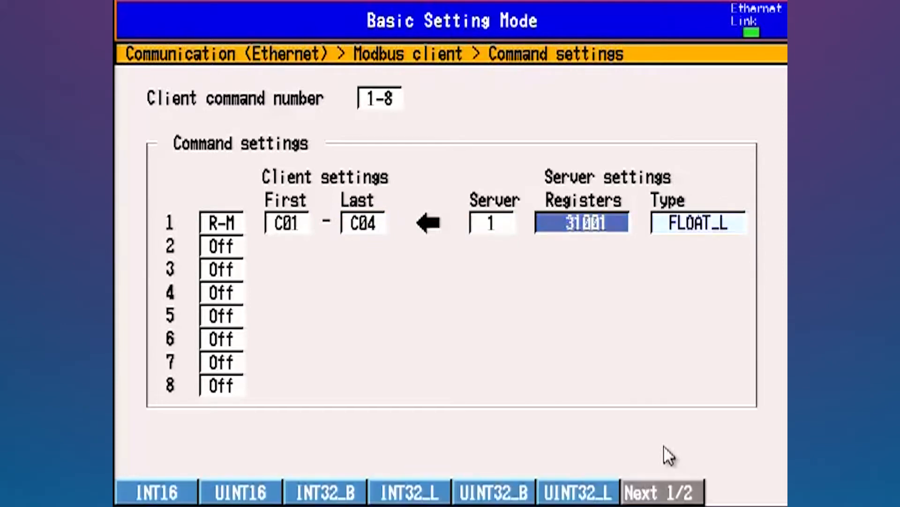
pyautogui.click(581, 223)
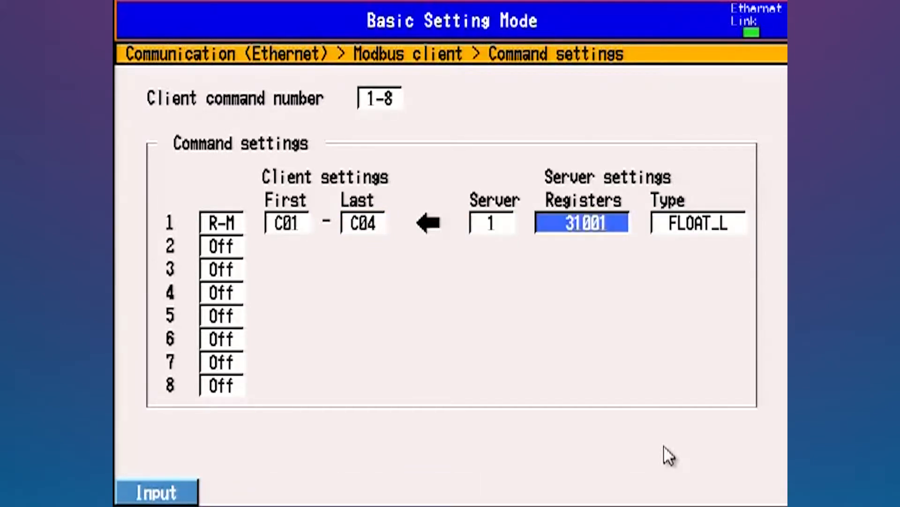
pyautogui.click(362, 224)
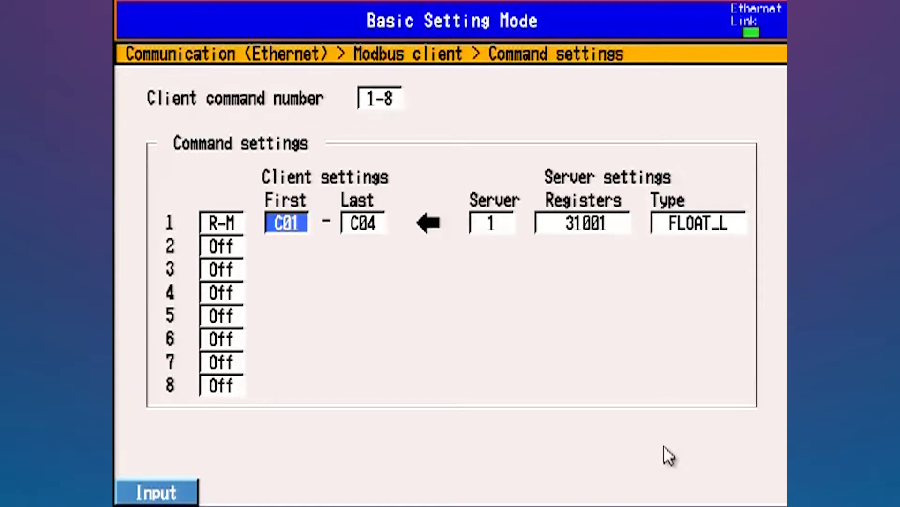
pyautogui.click(221, 246)
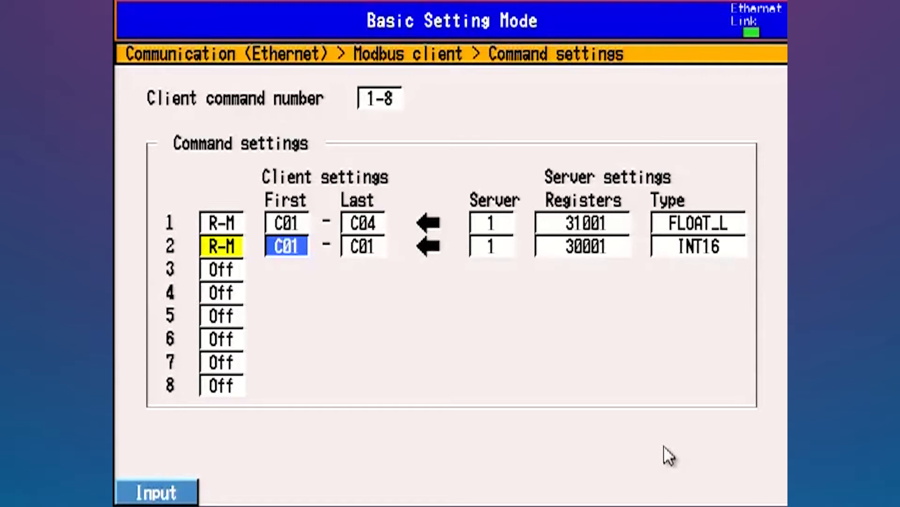
# Set command 2 to read channel C05 from server 1 starting at register 30009
pyautogui.click(156, 490)
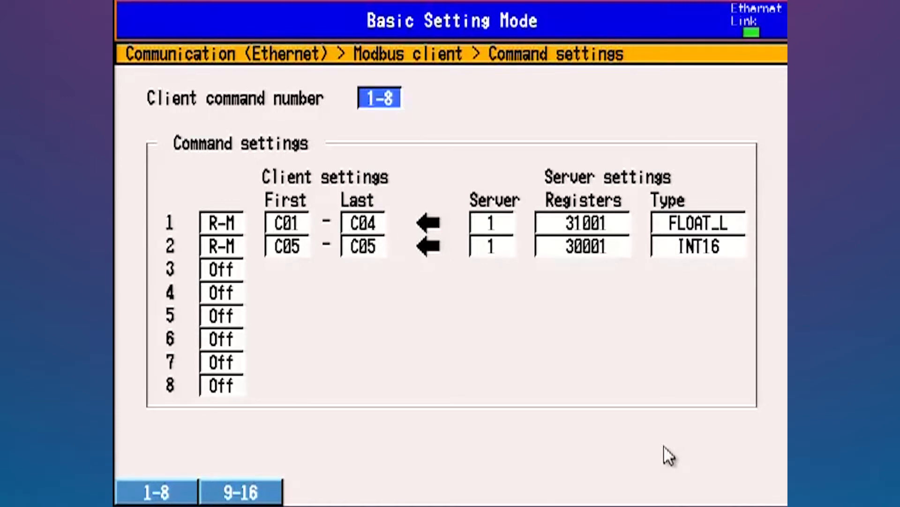
pyautogui.click(221, 223)
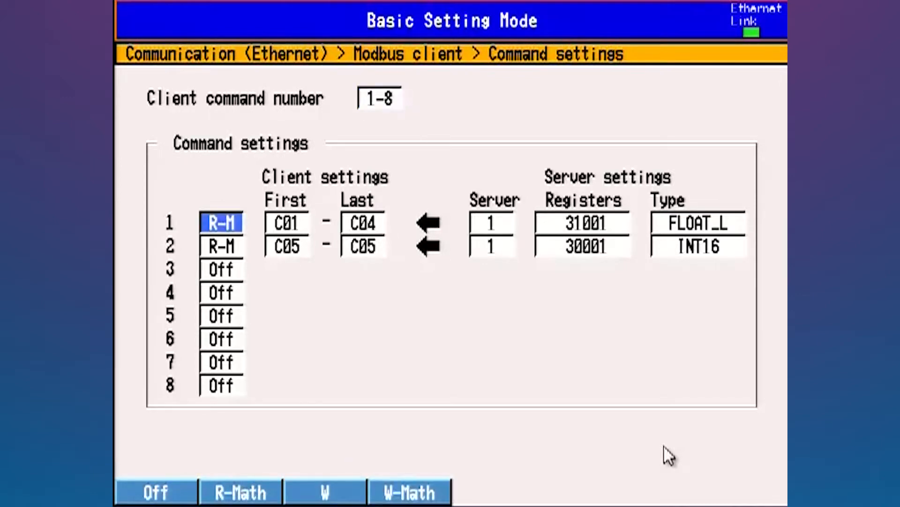
pyautogui.click(581, 246)
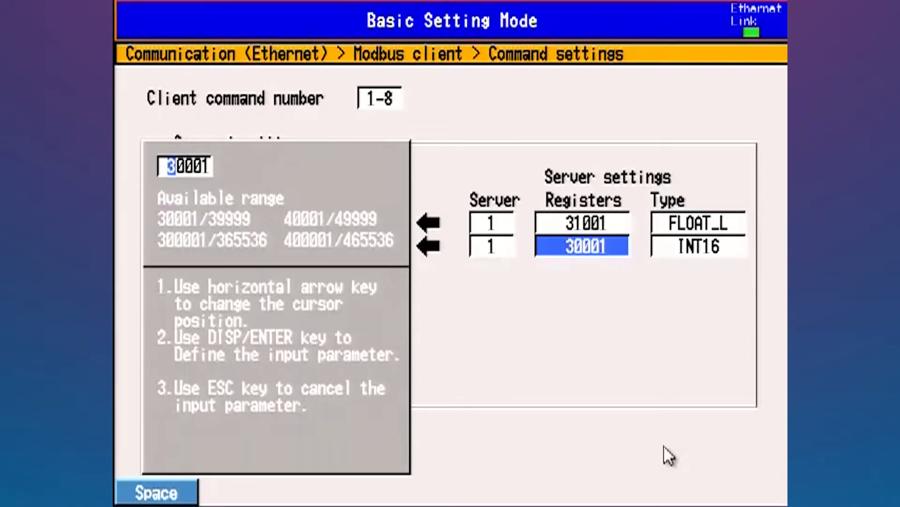
pyautogui.press('Right')
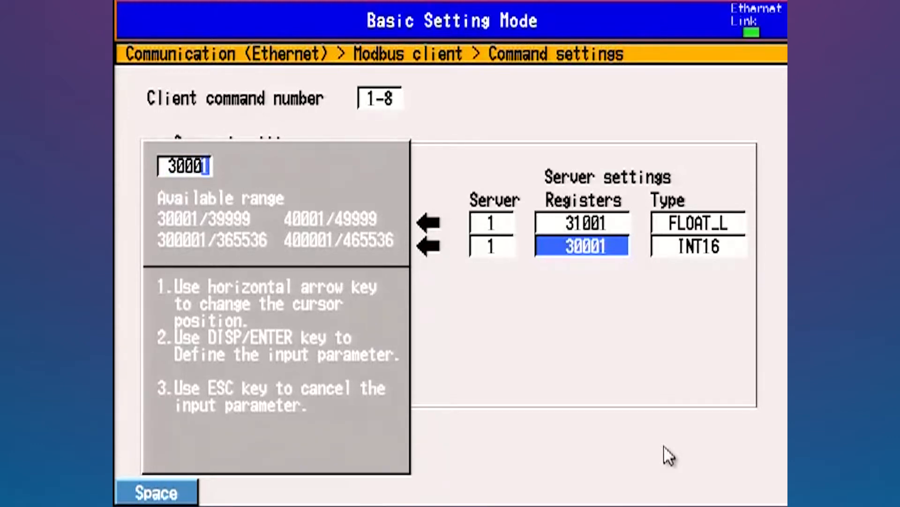
pyautogui.write('9')
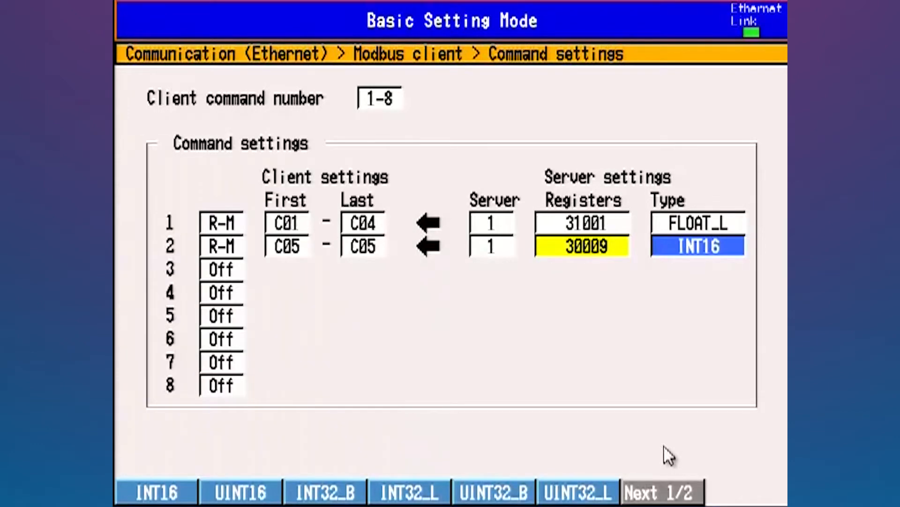
# Make command 2's data type FLOAT_L and leave the command settings
pyautogui.click(661, 490)
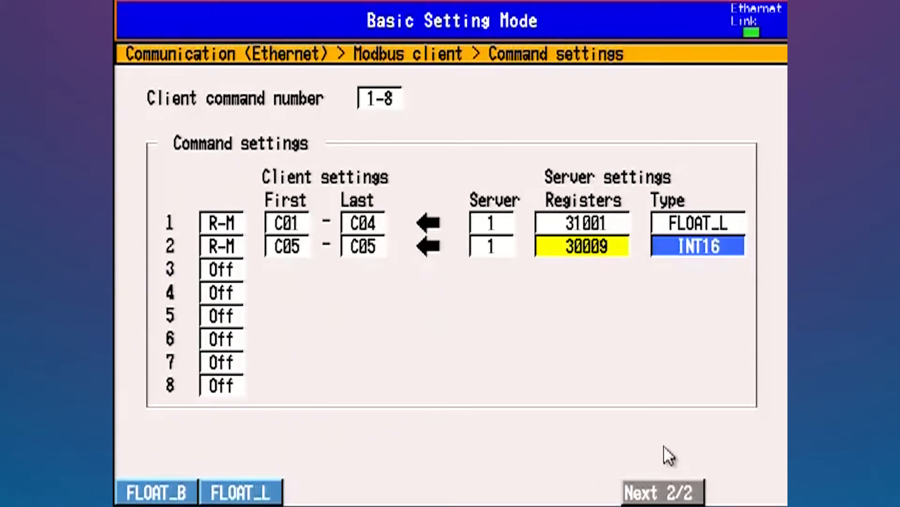
pyautogui.click(240, 493)
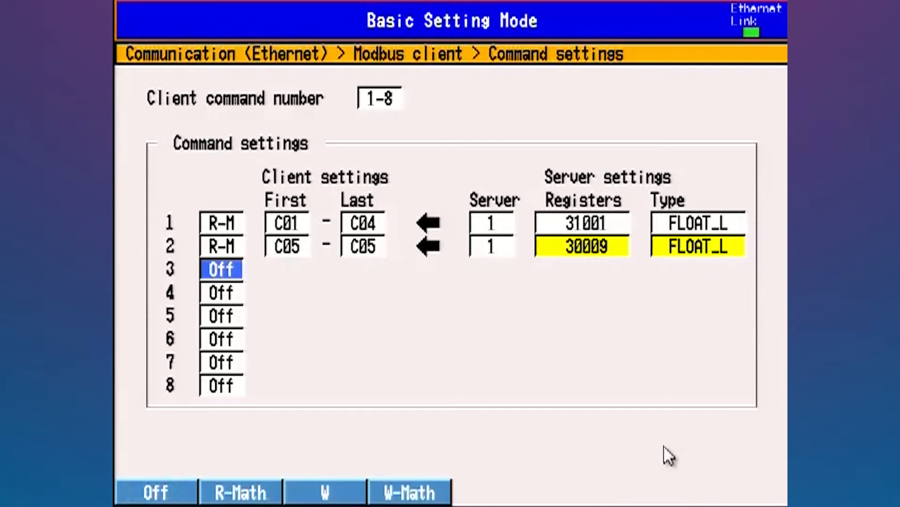
pyautogui.click(378, 98)
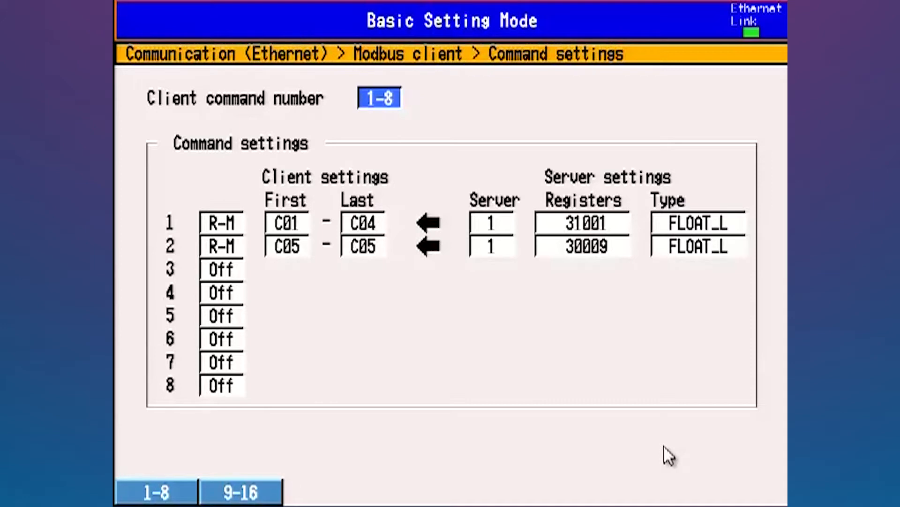
pyautogui.click(222, 222)
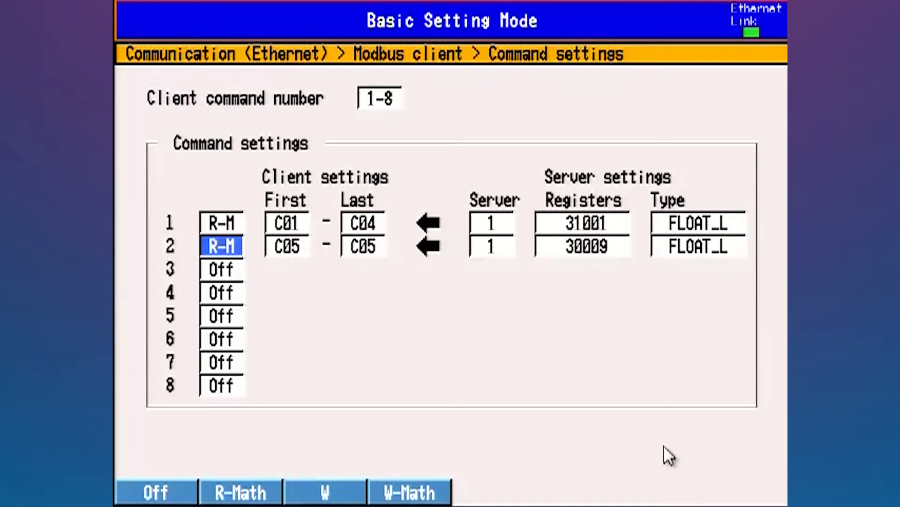
pyautogui.click(155, 491)
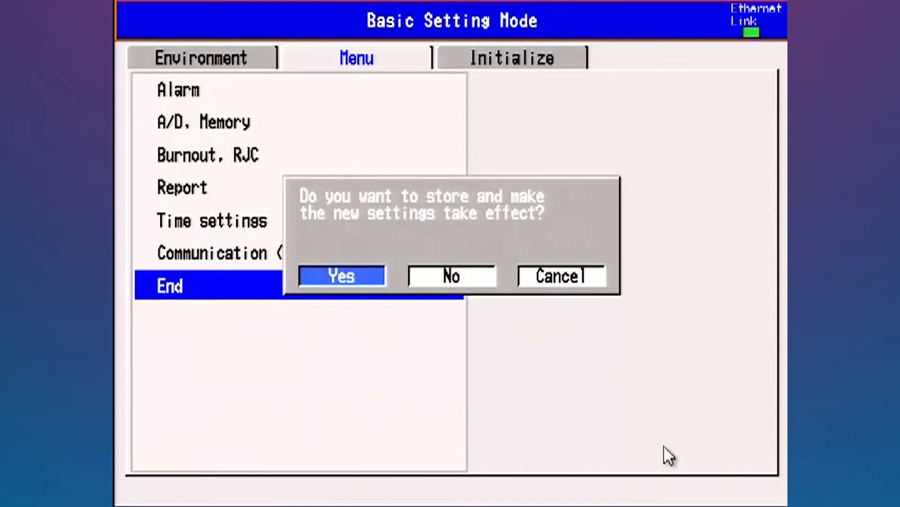
# Confirm Yes to store and apply the new settings
pyautogui.click(339, 275)
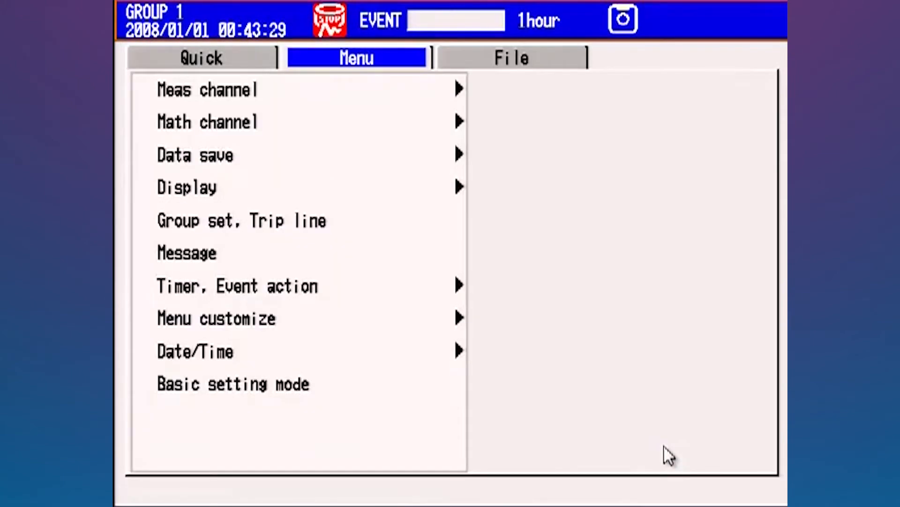
# Show math channel 101's expression page: math on, C1, span −200 to 200, moving to Unit
pyautogui.click(230, 122)
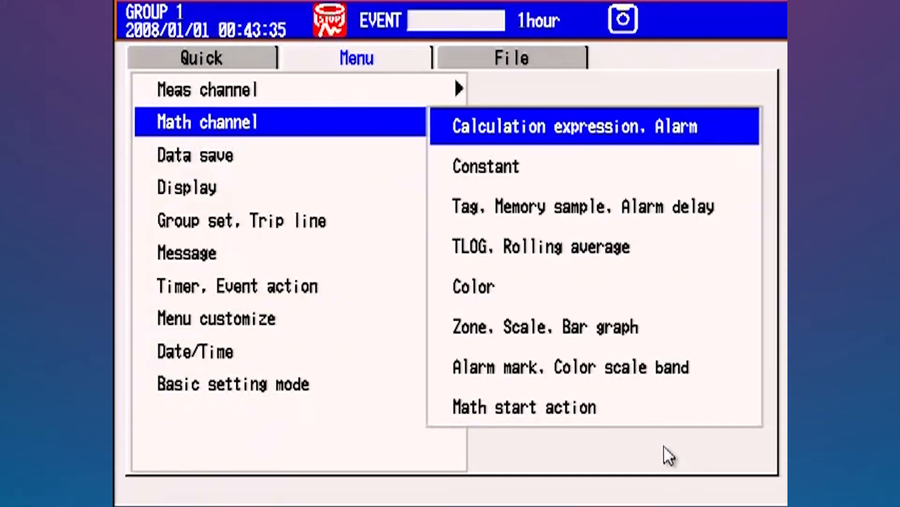
pyautogui.click(574, 126)
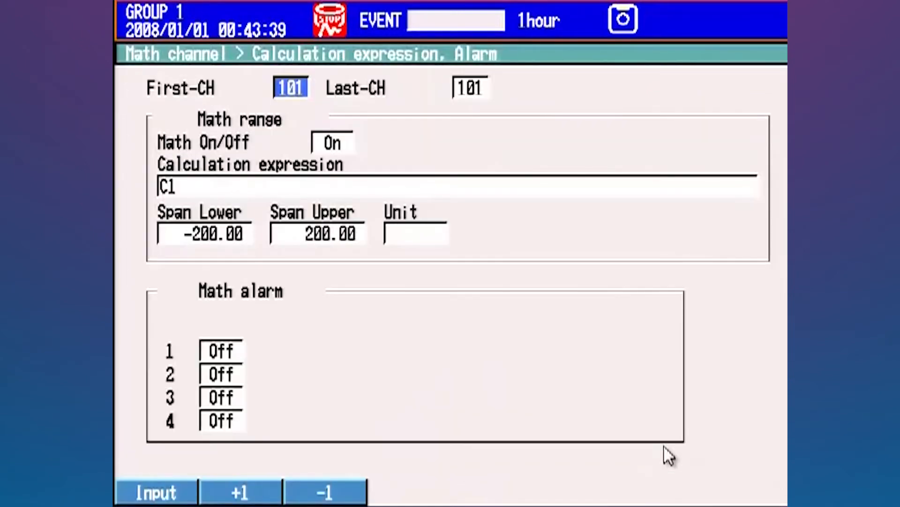
pyautogui.click(332, 143)
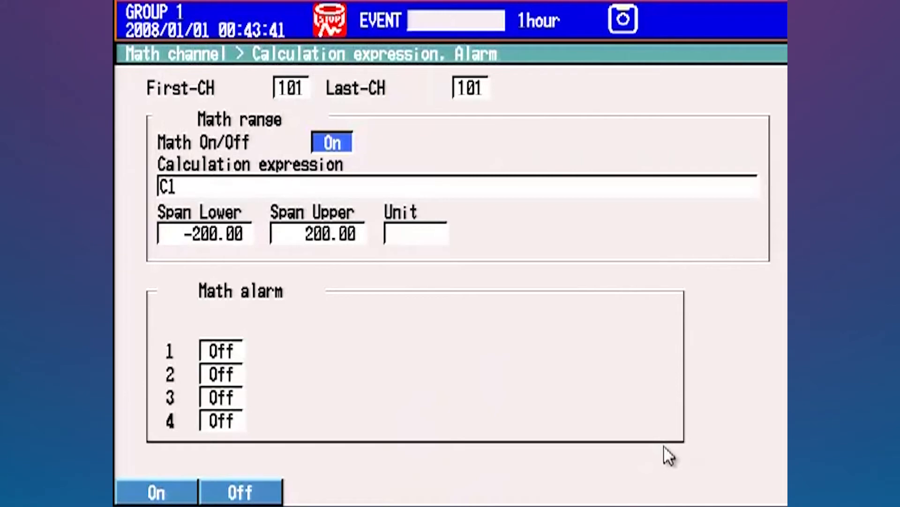
pyautogui.click(287, 186)
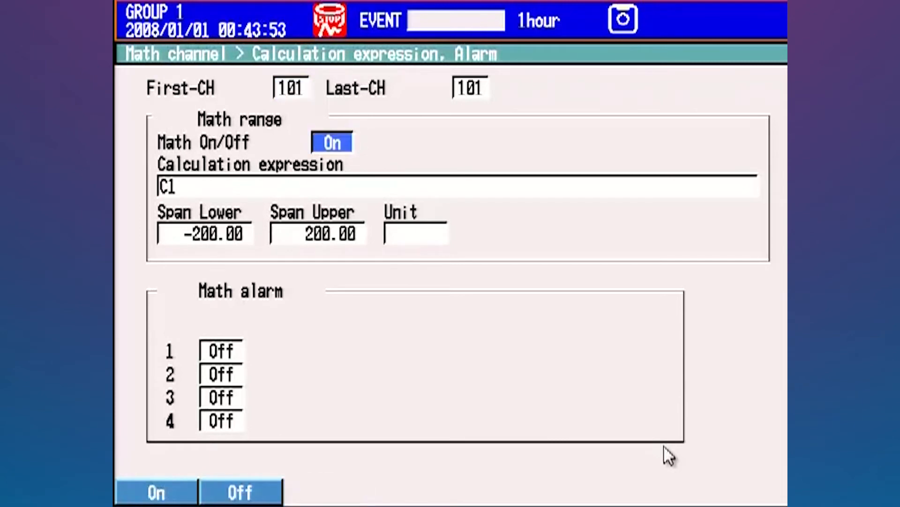
pyautogui.click(230, 186)
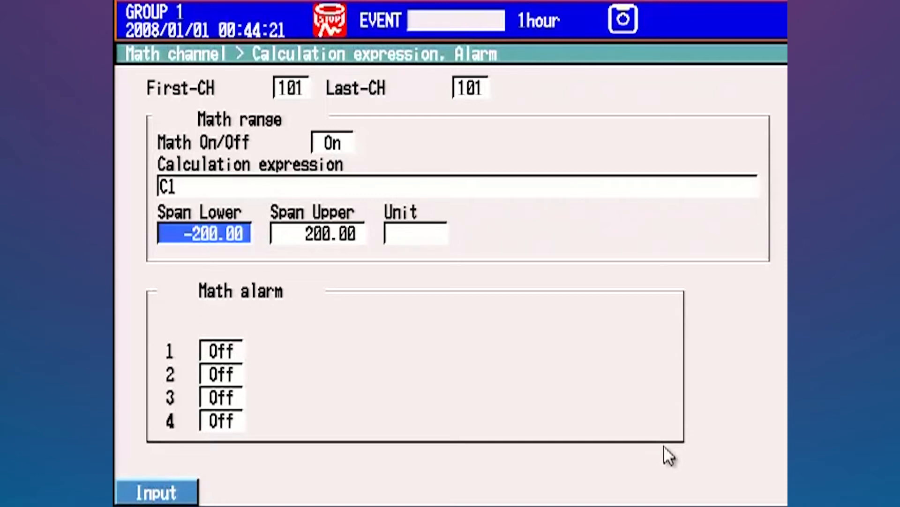
pyautogui.click(415, 233)
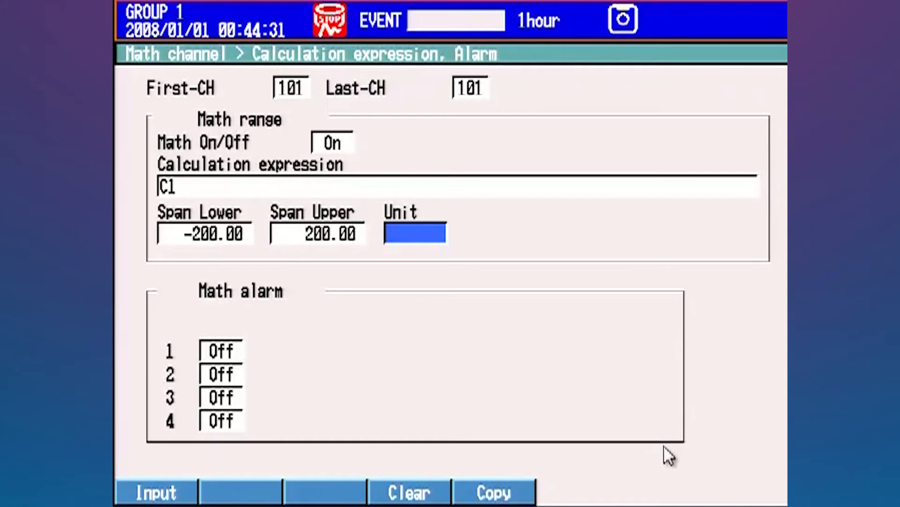
# Enter DEG as the unit for math channel 101 and return to First-CH selection
pyautogui.click(156, 491)
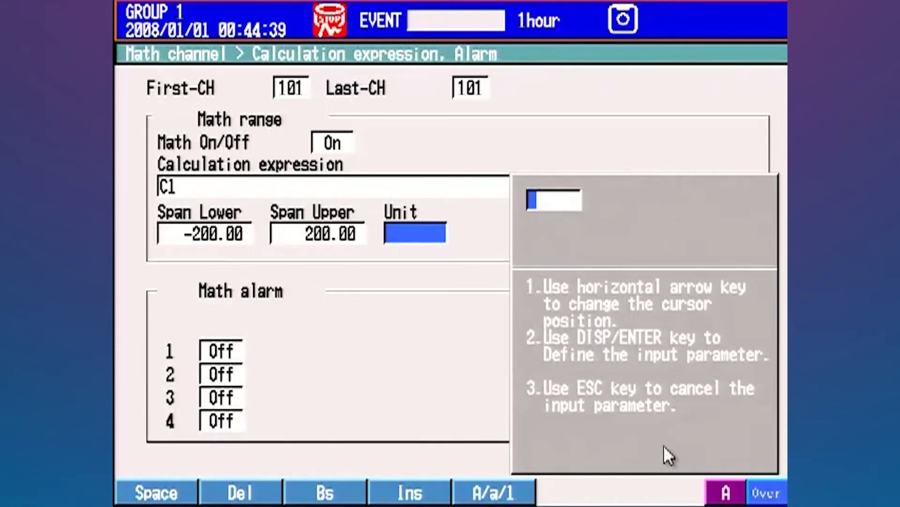
pyautogui.click(493, 492)
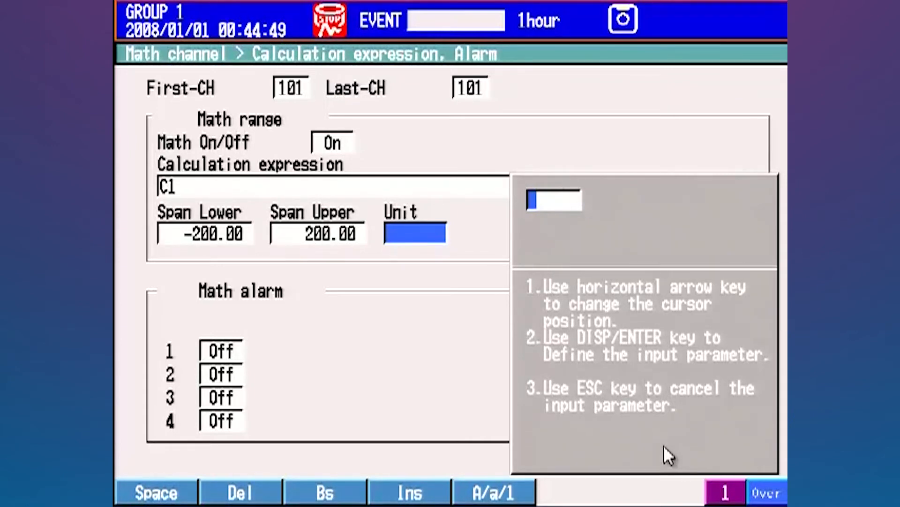
pyautogui.click(493, 491)
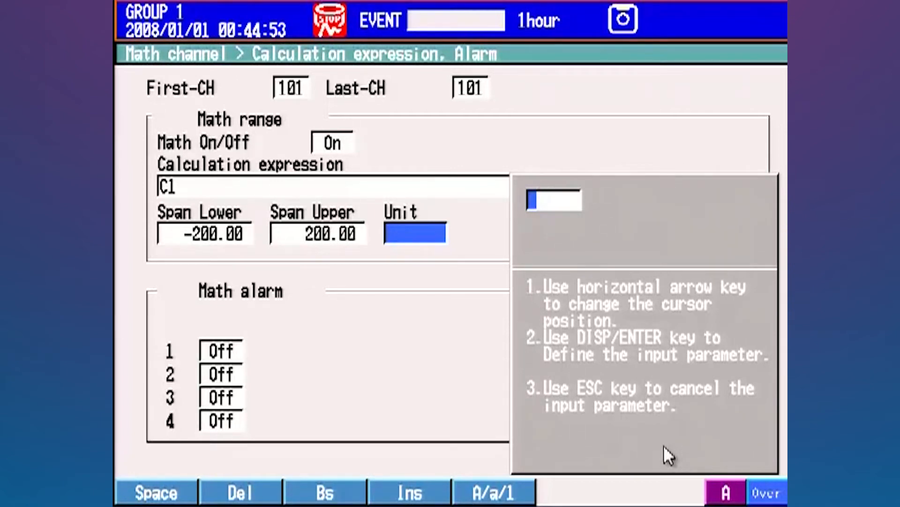
pyautogui.write('D')
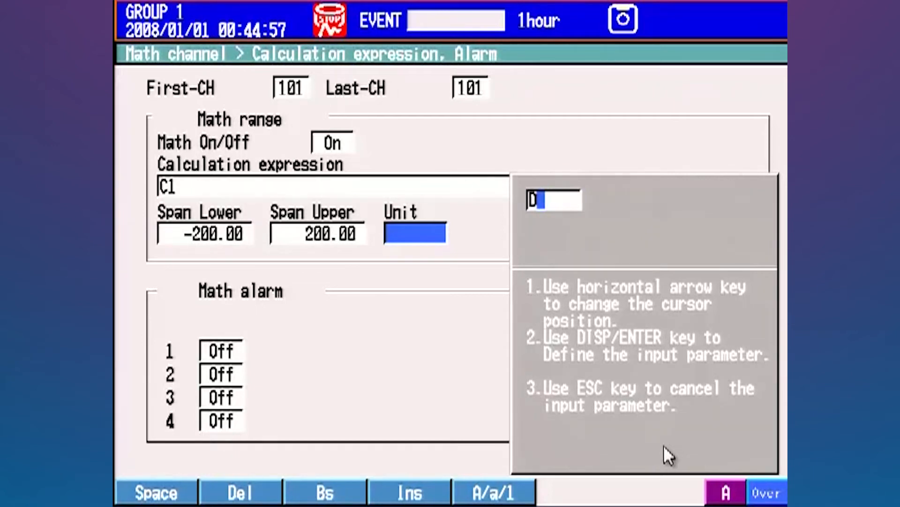
pyautogui.write('E')
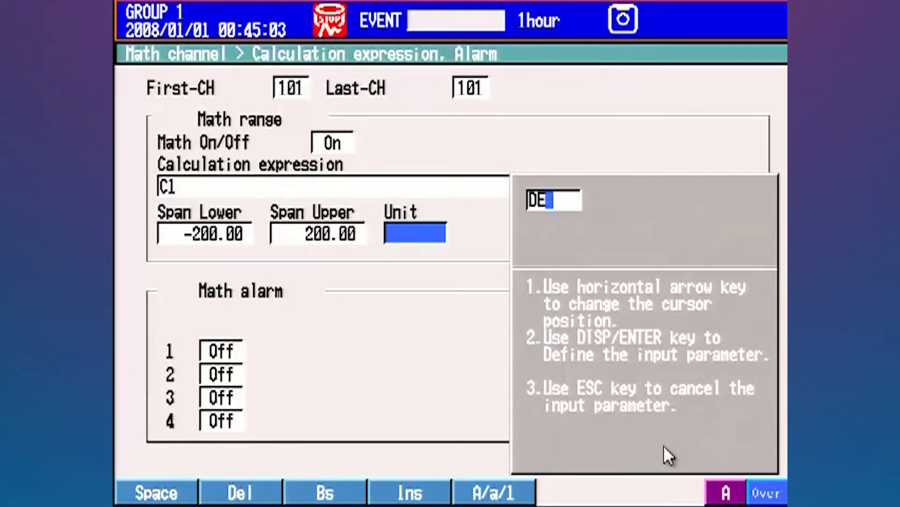
pyautogui.write('G')
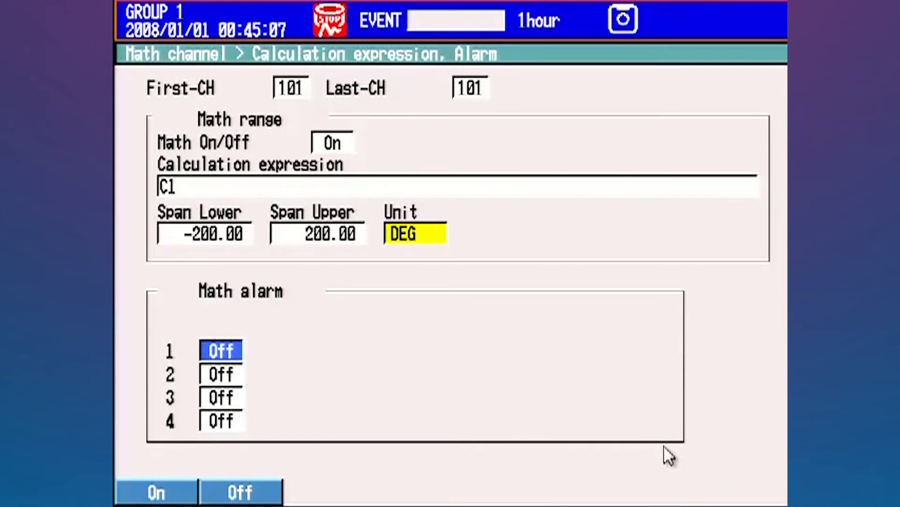
pyautogui.click(290, 87)
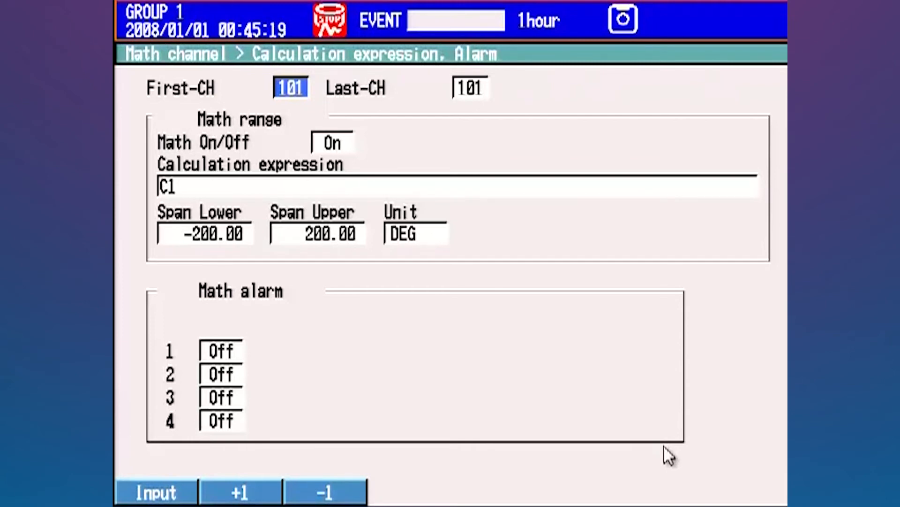
# Step through channels 102–104 confirming C2–C4 with span −200 to 200, then leave to the Math submenu
pyautogui.click(240, 492)
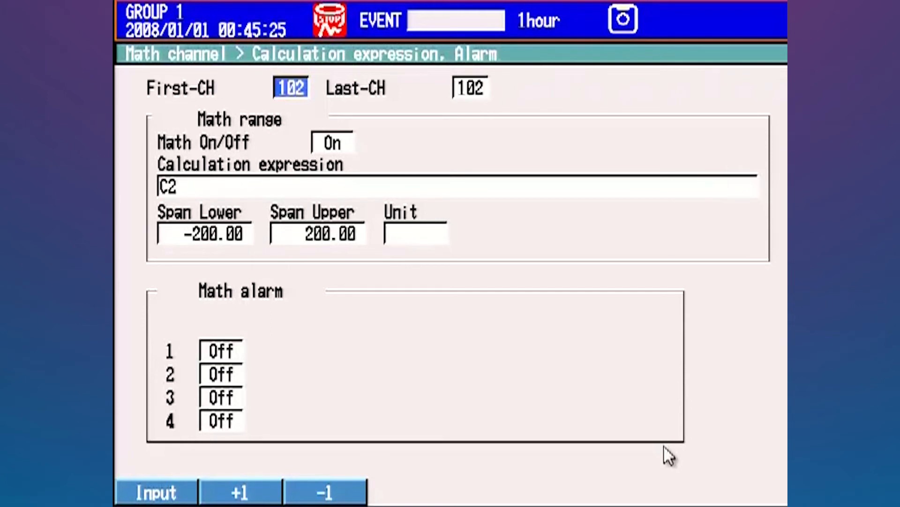
pyautogui.click(240, 493)
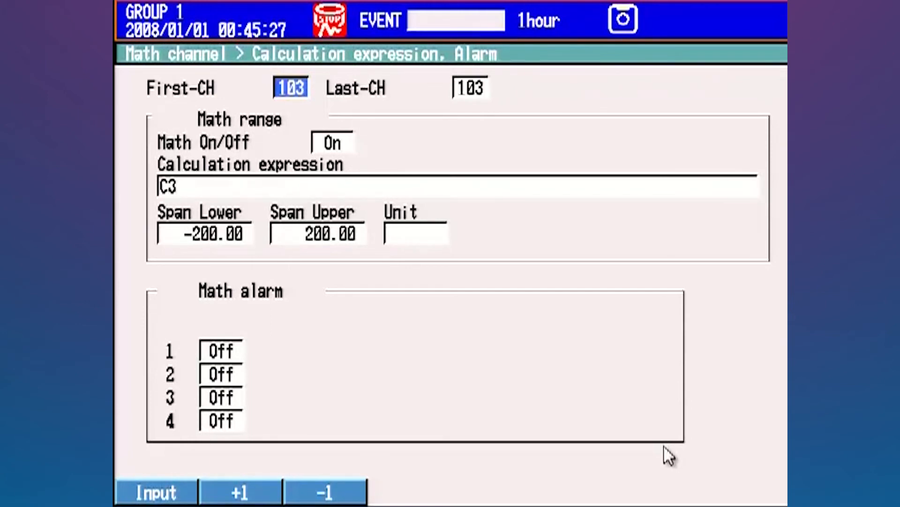
pyautogui.click(239, 492)
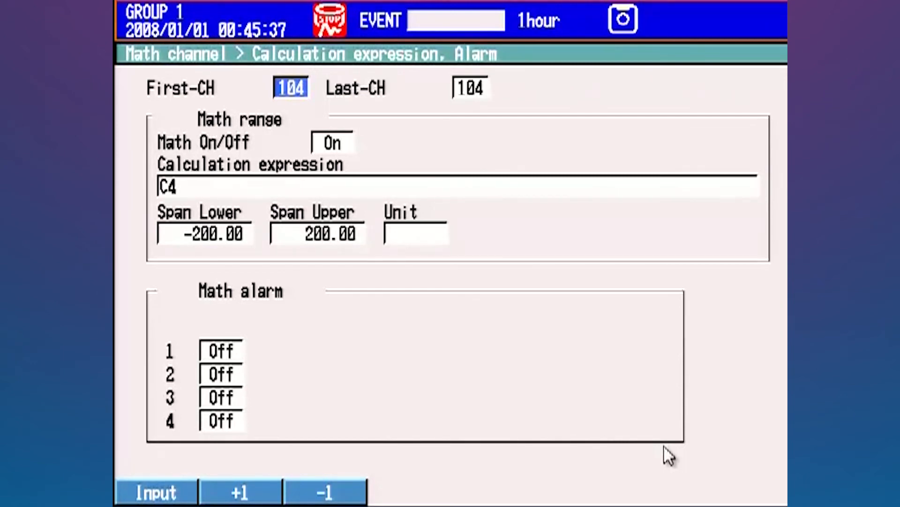
pyautogui.click(357, 58)
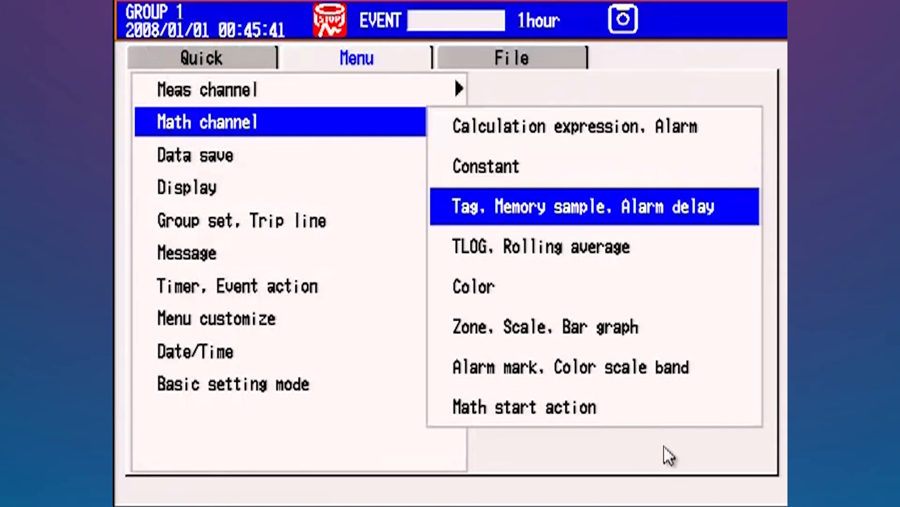
pyautogui.click(594, 206)
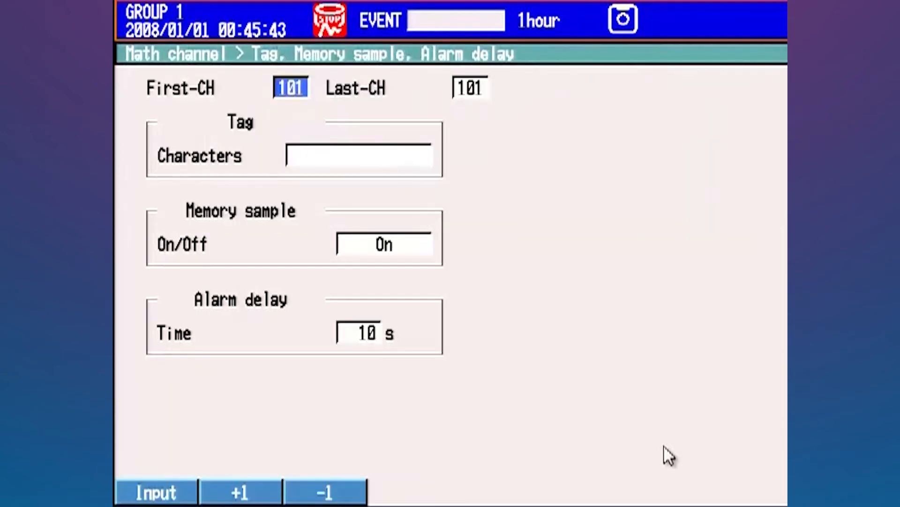
pyautogui.click(359, 155)
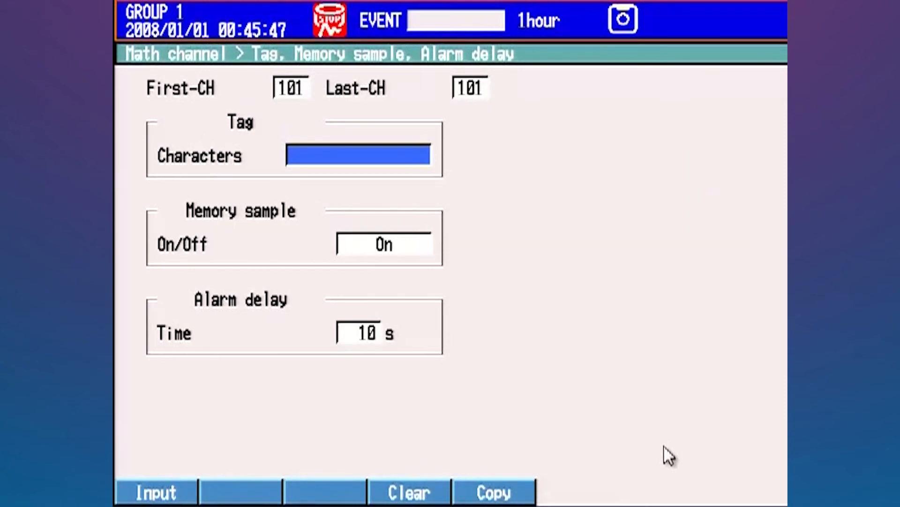
pyautogui.click(357, 57)
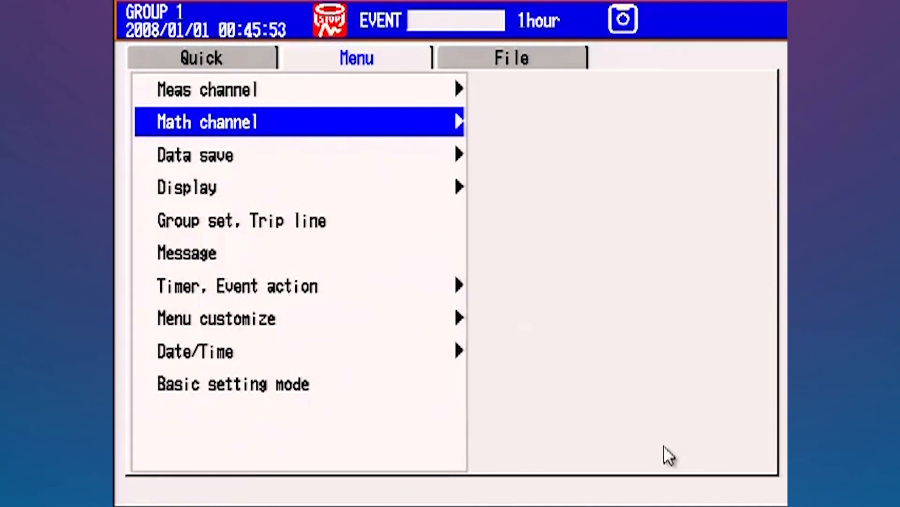
pyautogui.click(241, 221)
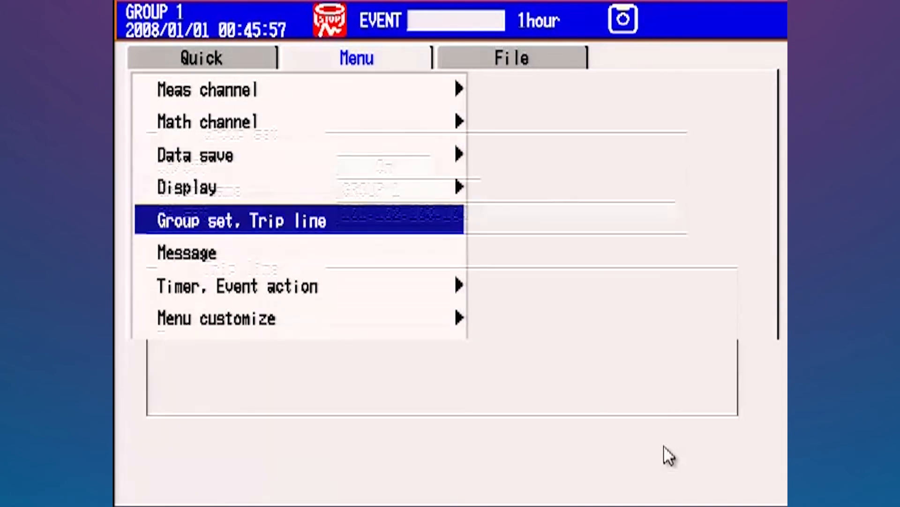
pyautogui.click(241, 220)
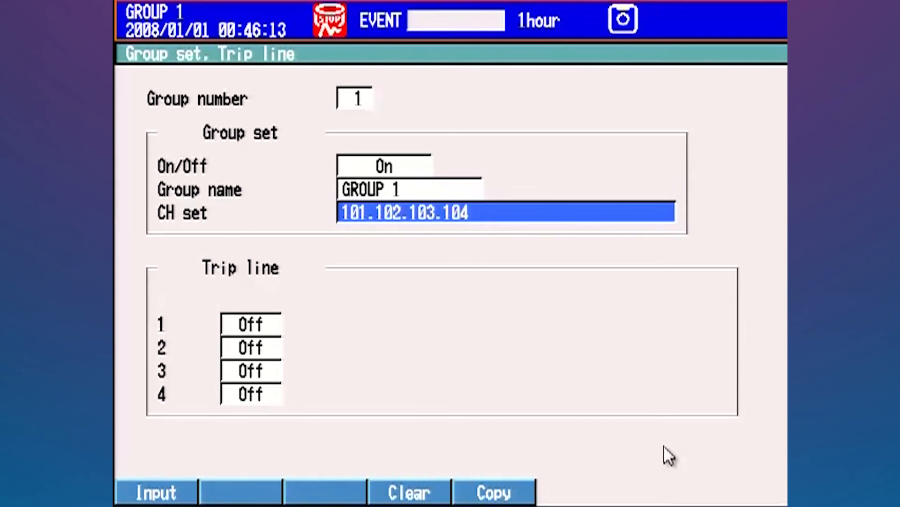
pyautogui.click(357, 57)
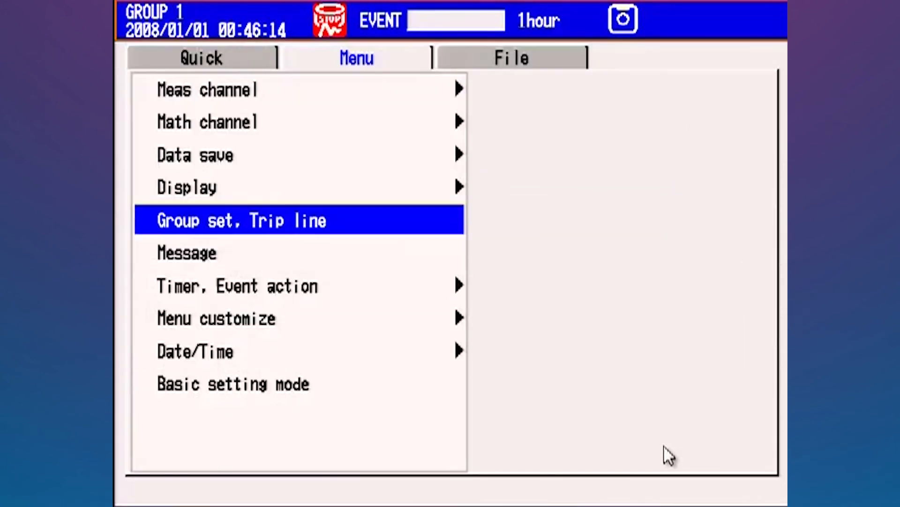